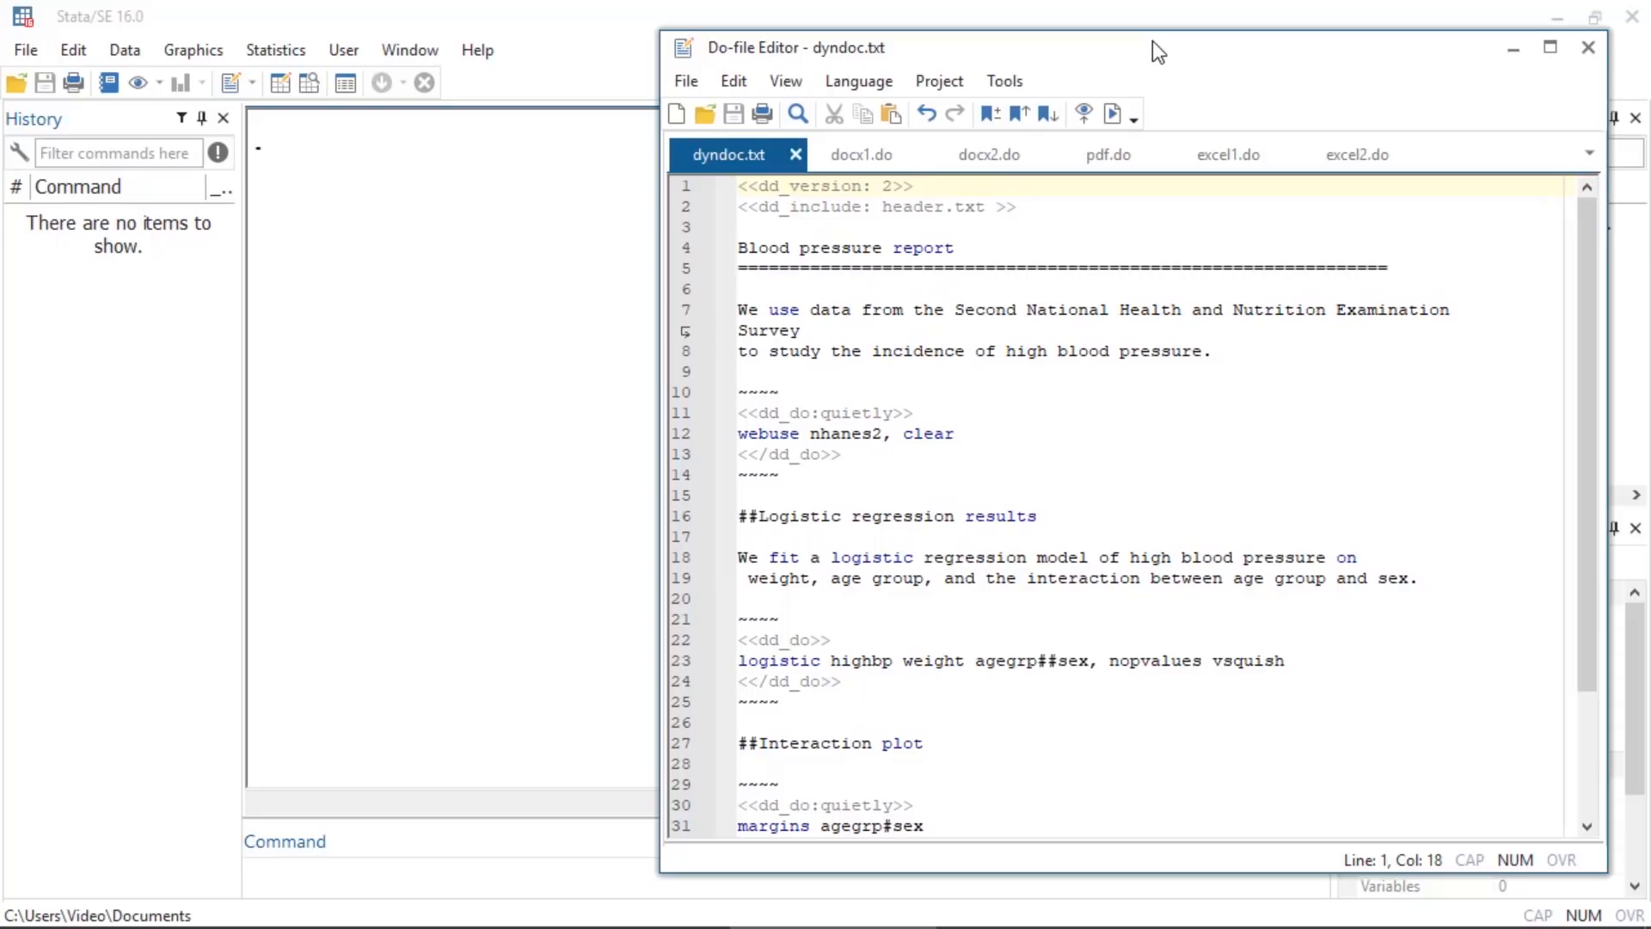
Review the blood pressure report source dyndoc.txt with its dynamic code blocks
{"action": "left_click", "coordinate": [914, 186]}
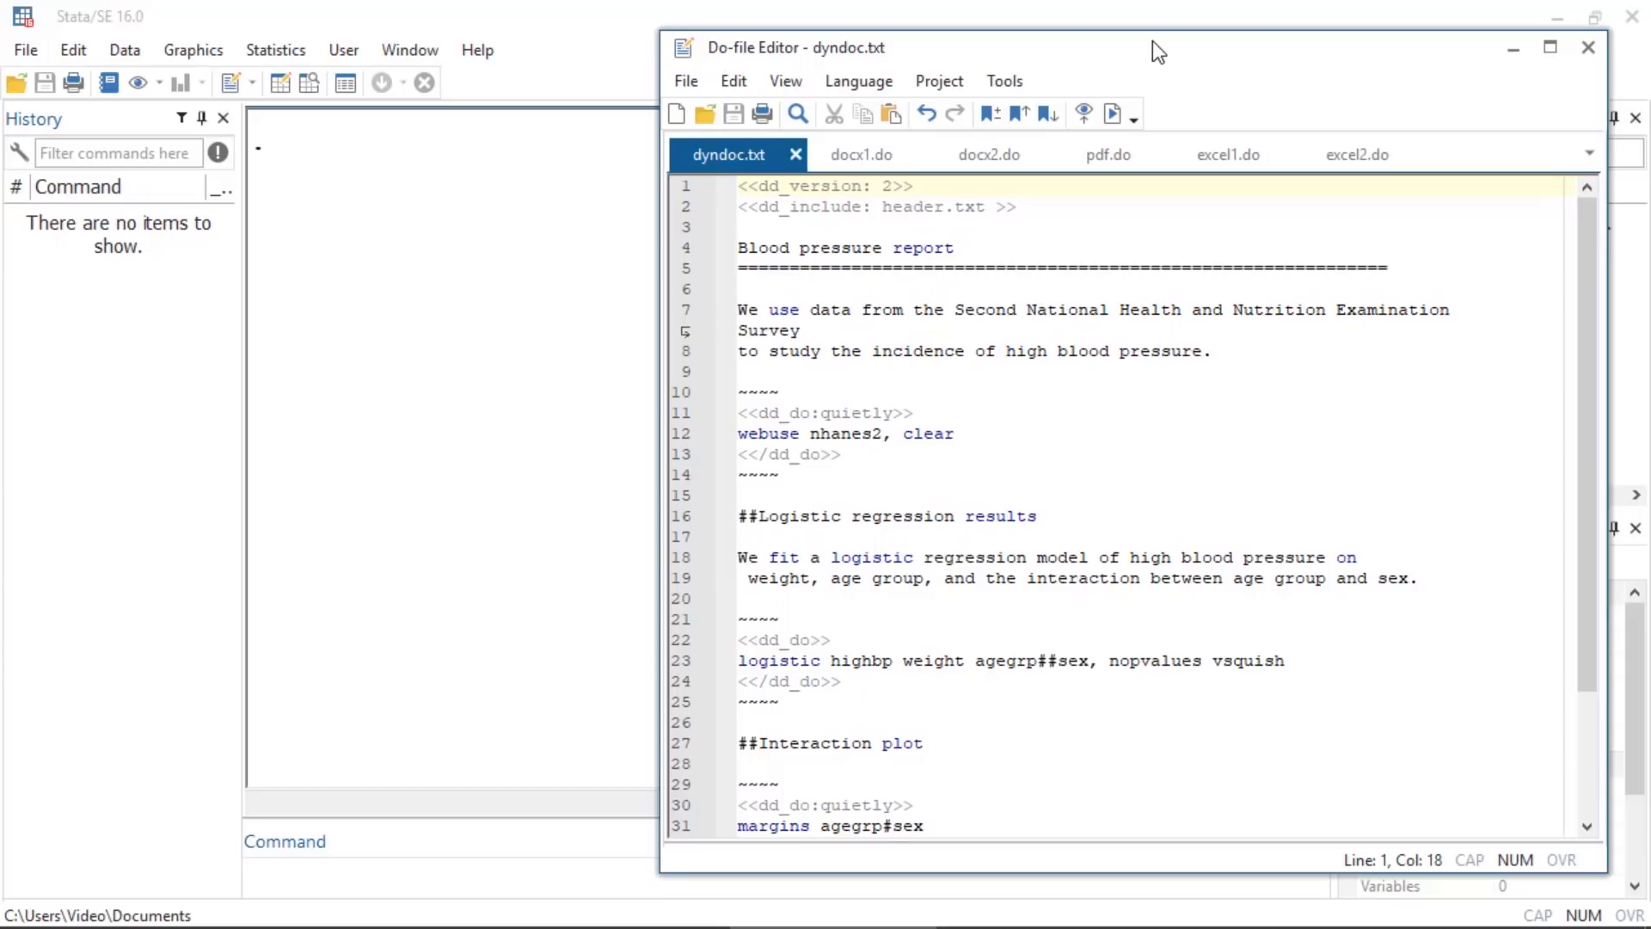
{"action": "left_click", "coordinate": [1013, 206]}
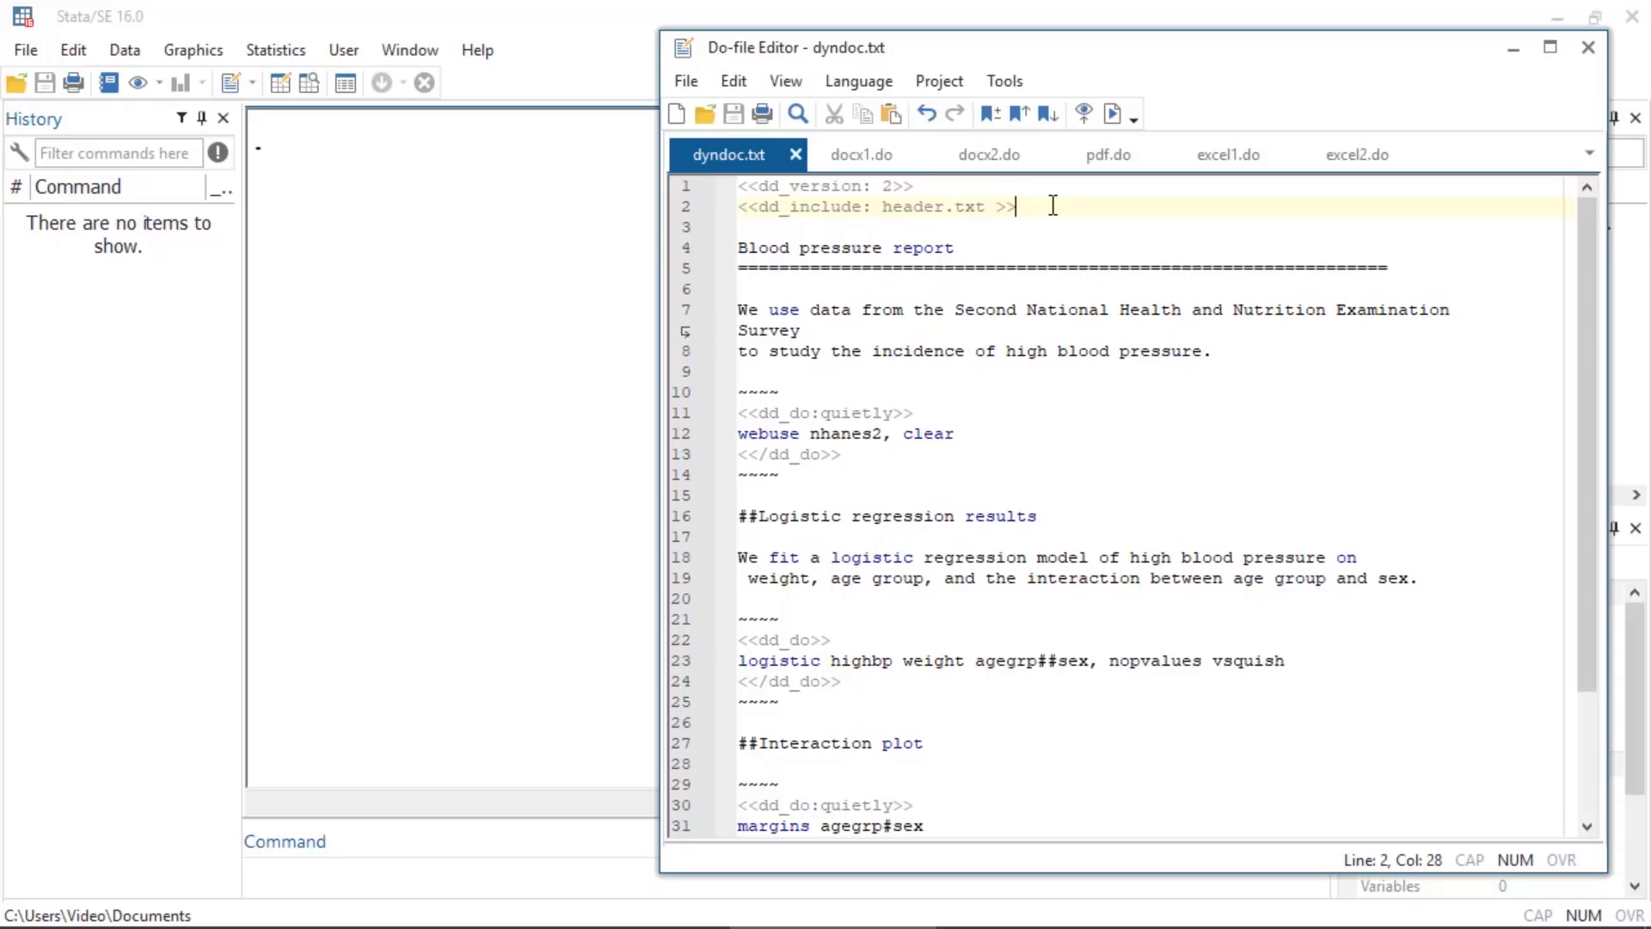
{"action": "left_click", "coordinate": [806, 413]}
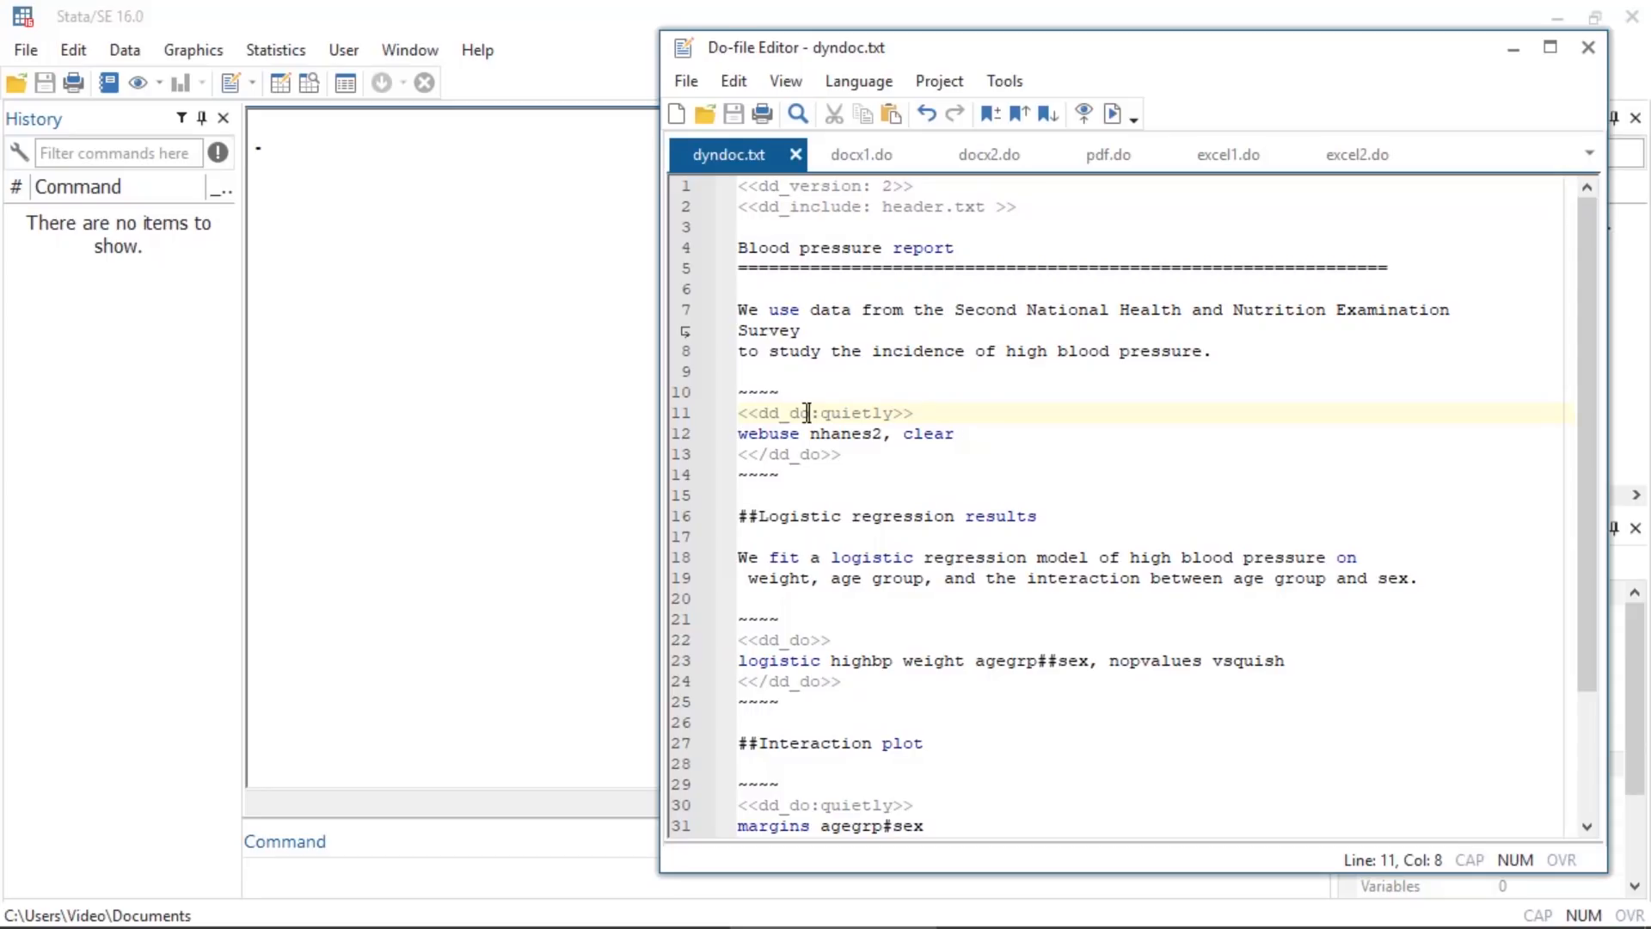
{"action": "scroll", "scroll_direction": "down", "scroll_amount": 3}
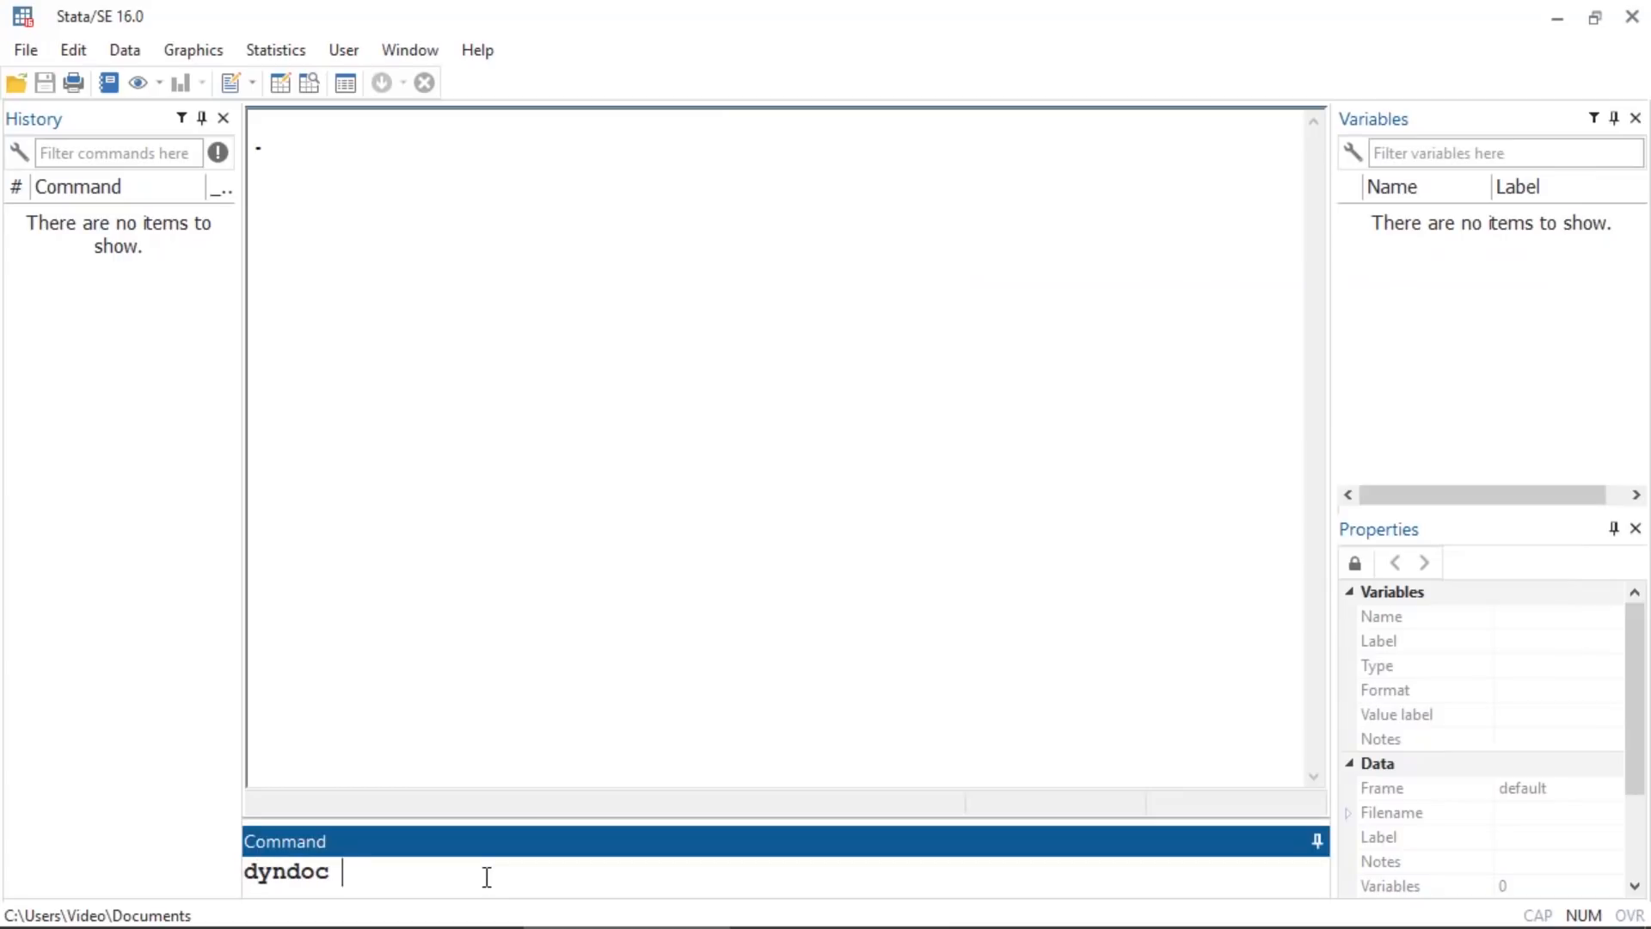
Run dyndoc dyndoc.txt, replace to build dyndoc.html, dismissing the interaction graph
{"action": "type", "text": "dyndoc.txt"}
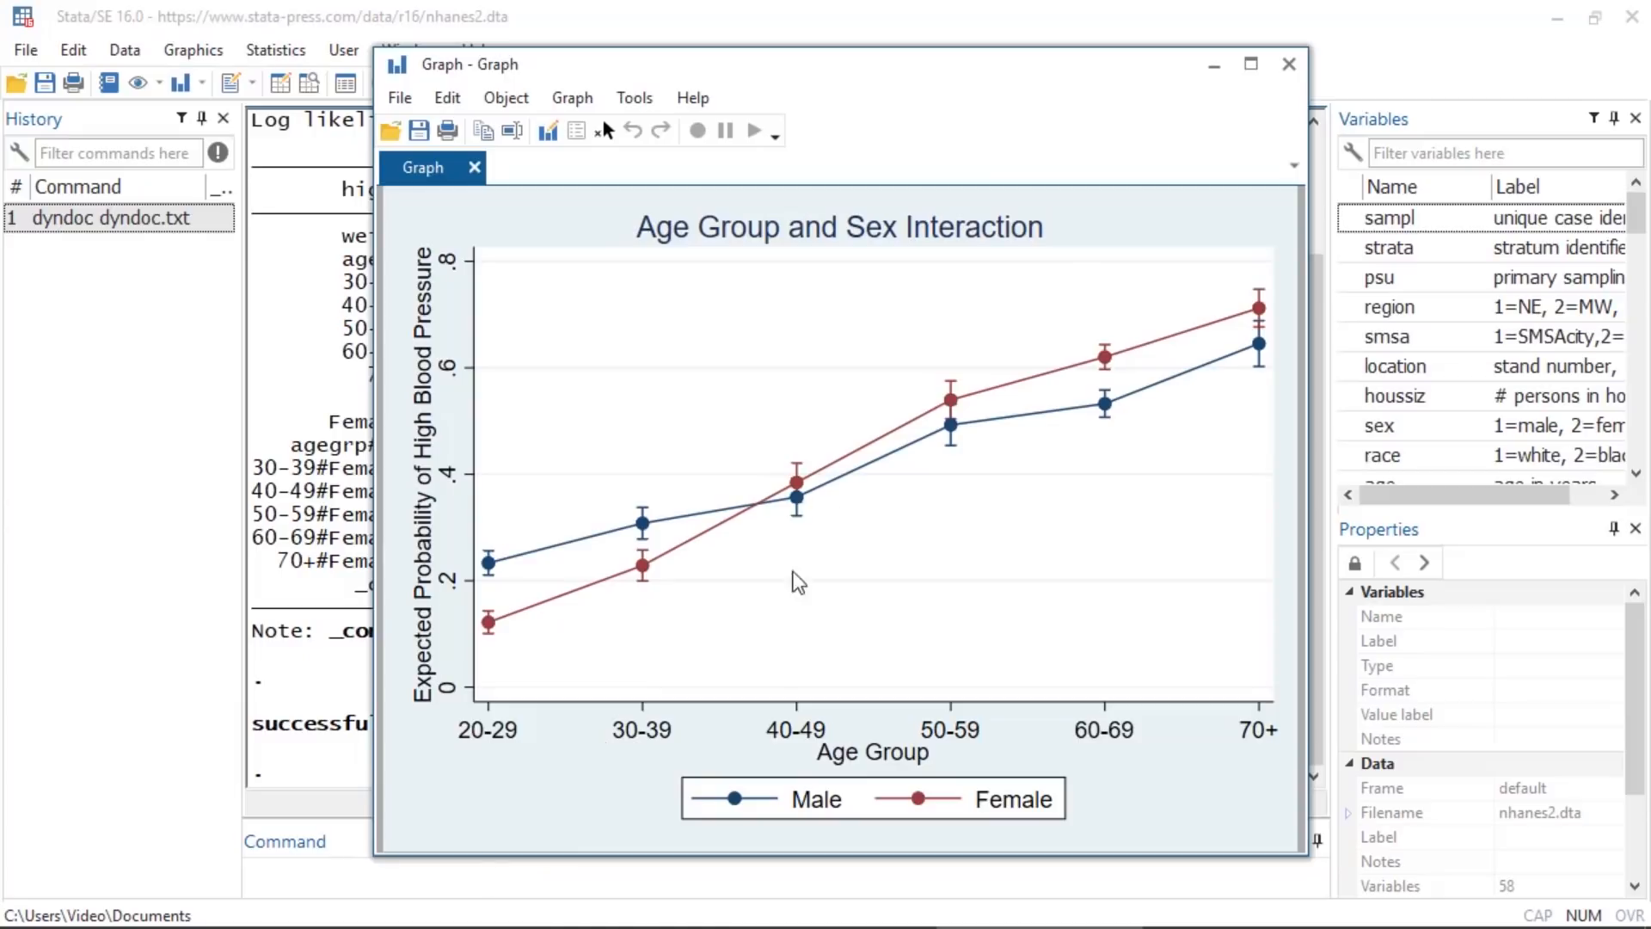
{"action": "left_click", "coordinate": [1289, 63]}
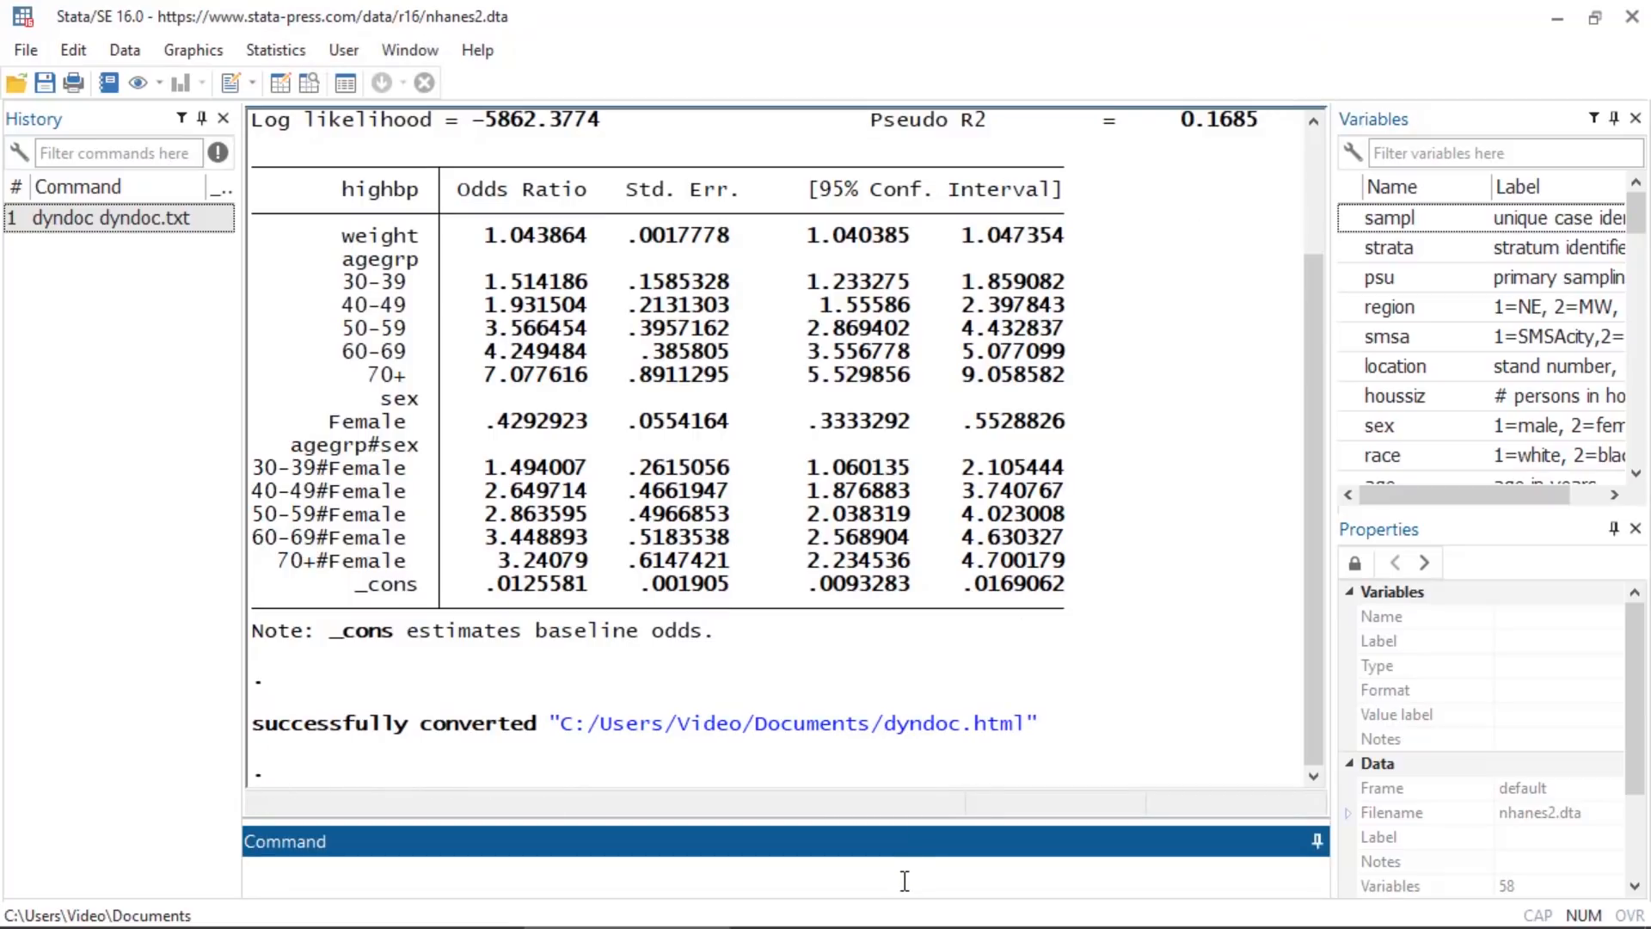
{"action": "type", "text": "dyndoc dyndoc.txt,"}
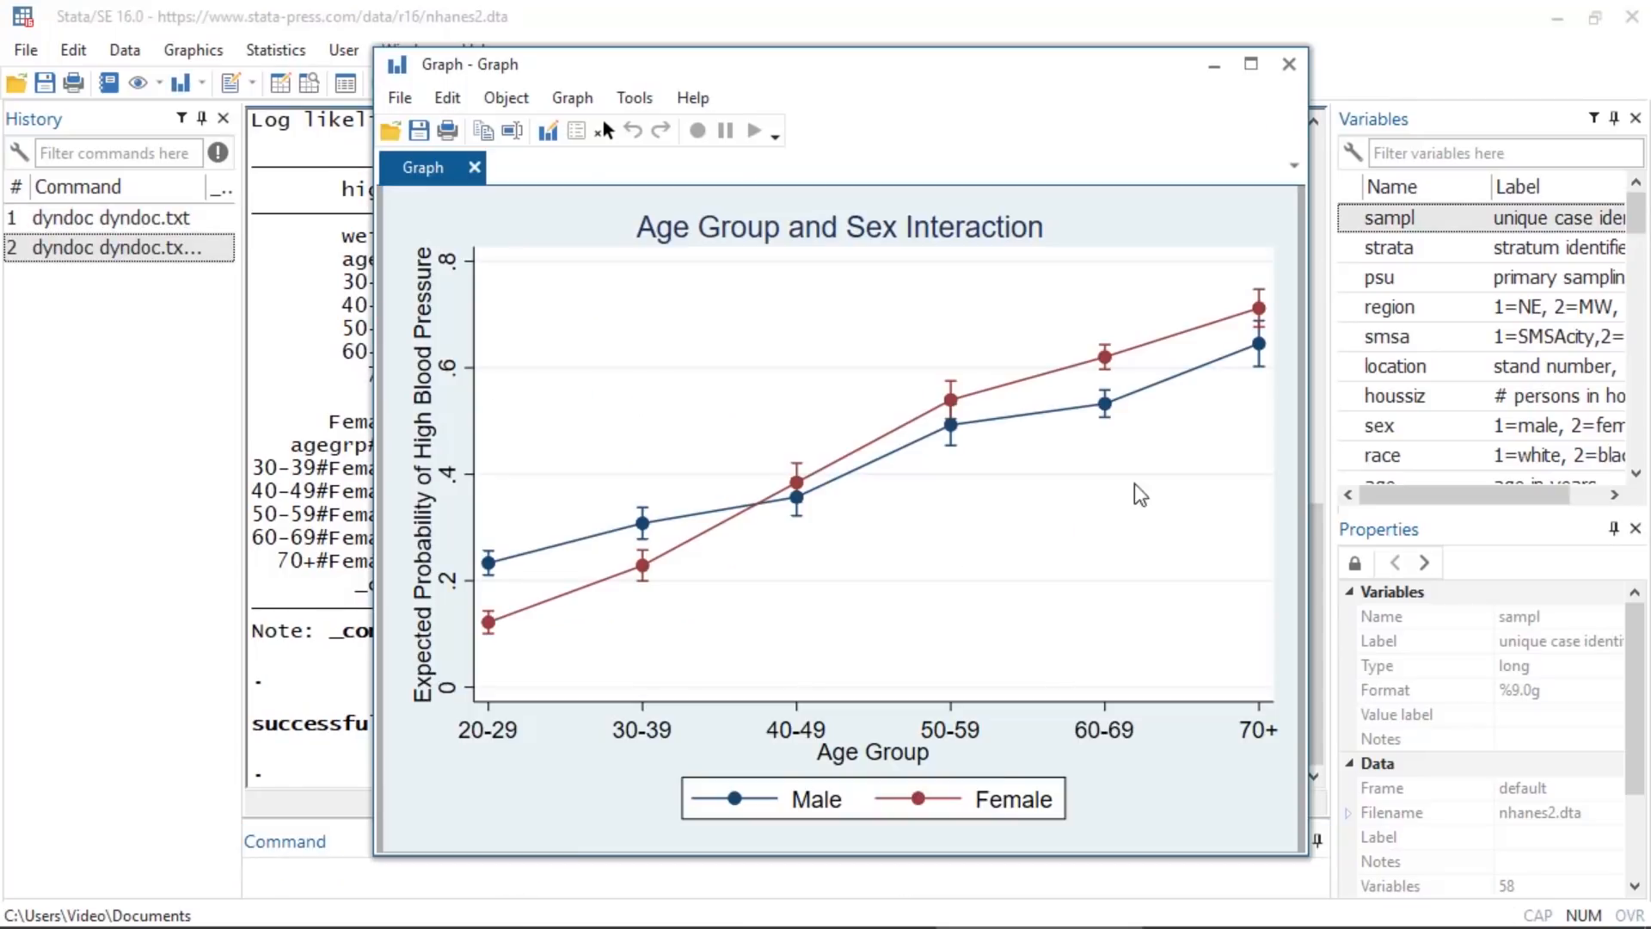
{"action": "left_click", "coordinate": [1289, 64]}
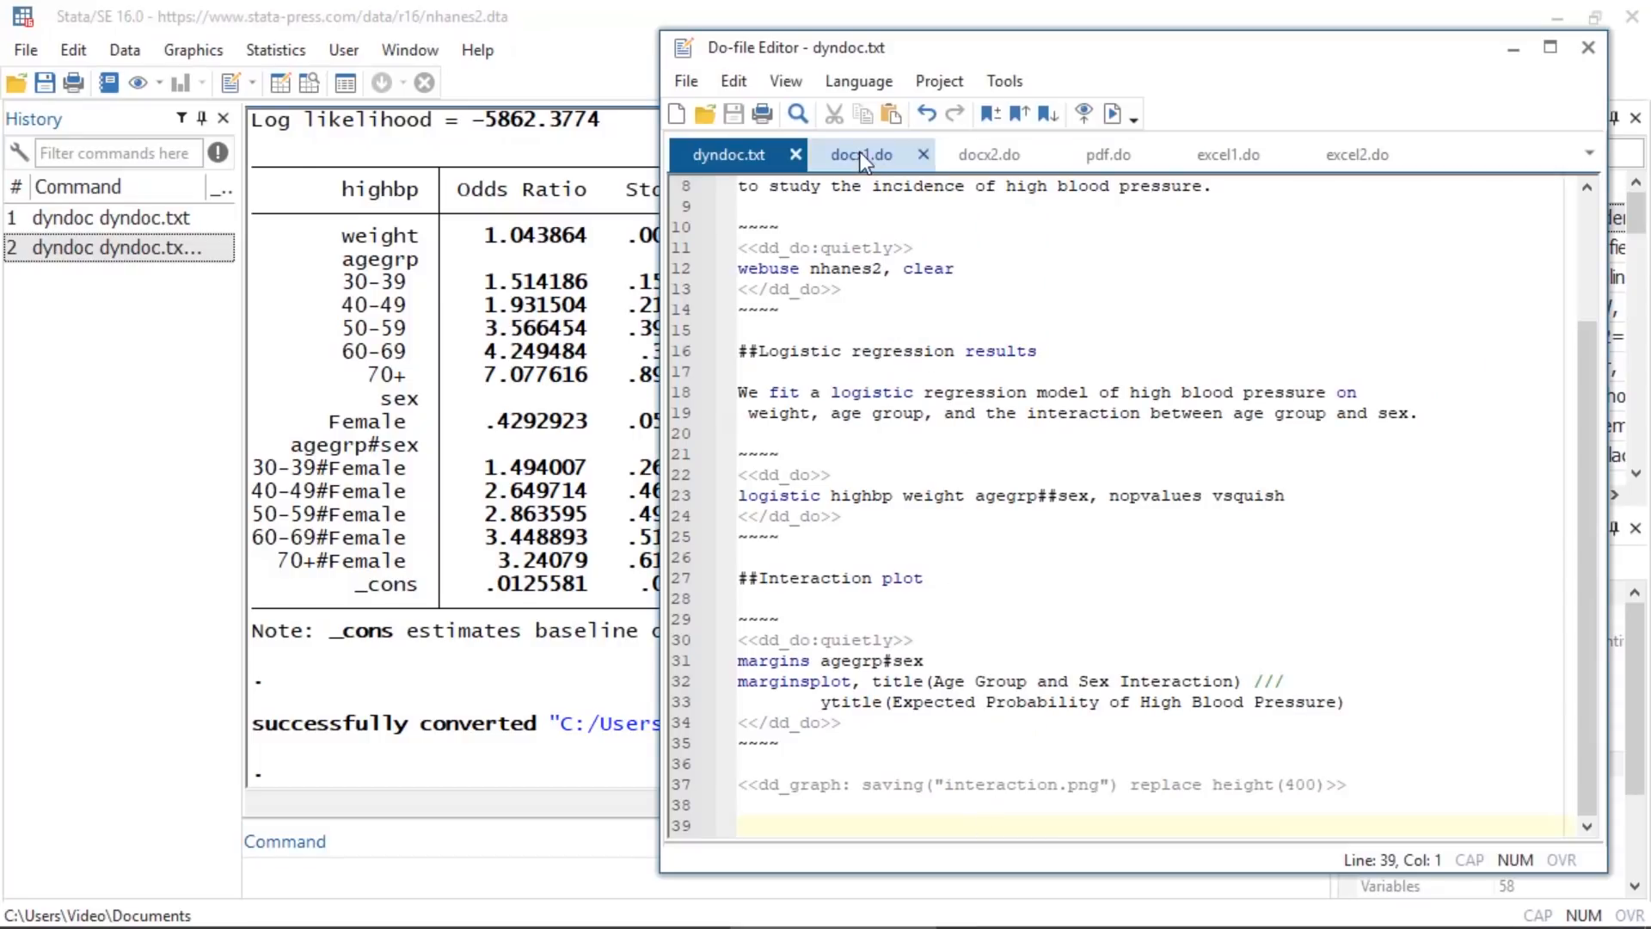
Review the putdocx script docx1.do and run it to produce report1.docx
{"action": "left_click", "coordinate": [860, 154]}
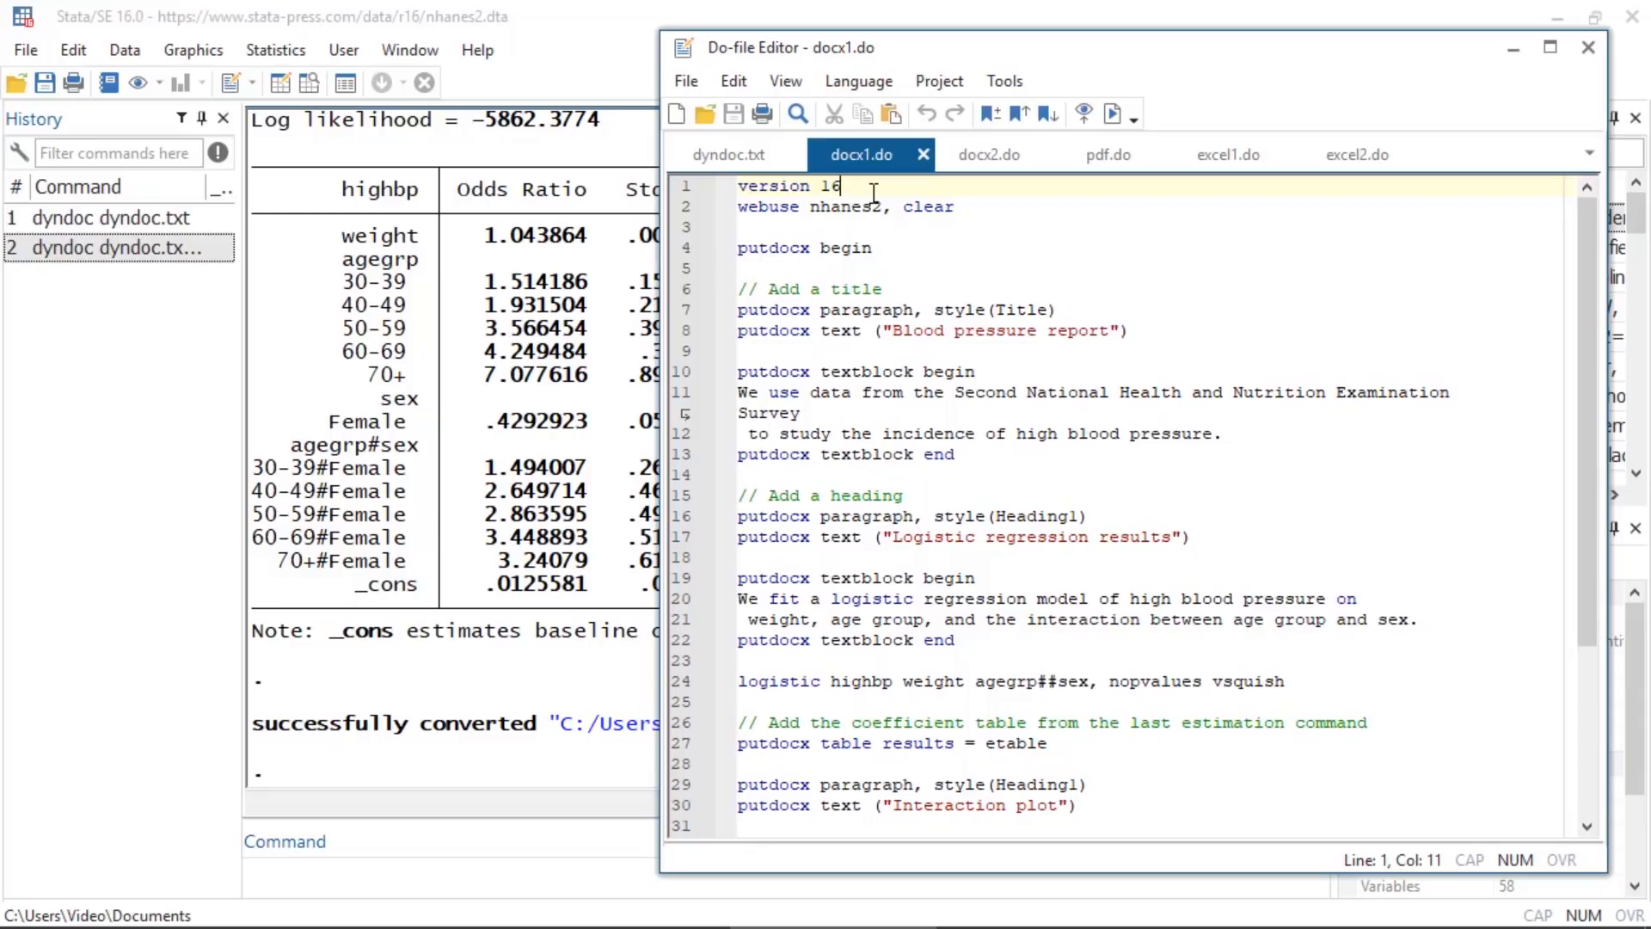
{"action": "scroll", "scroll_direction": "down", "scroll_amount": 3}
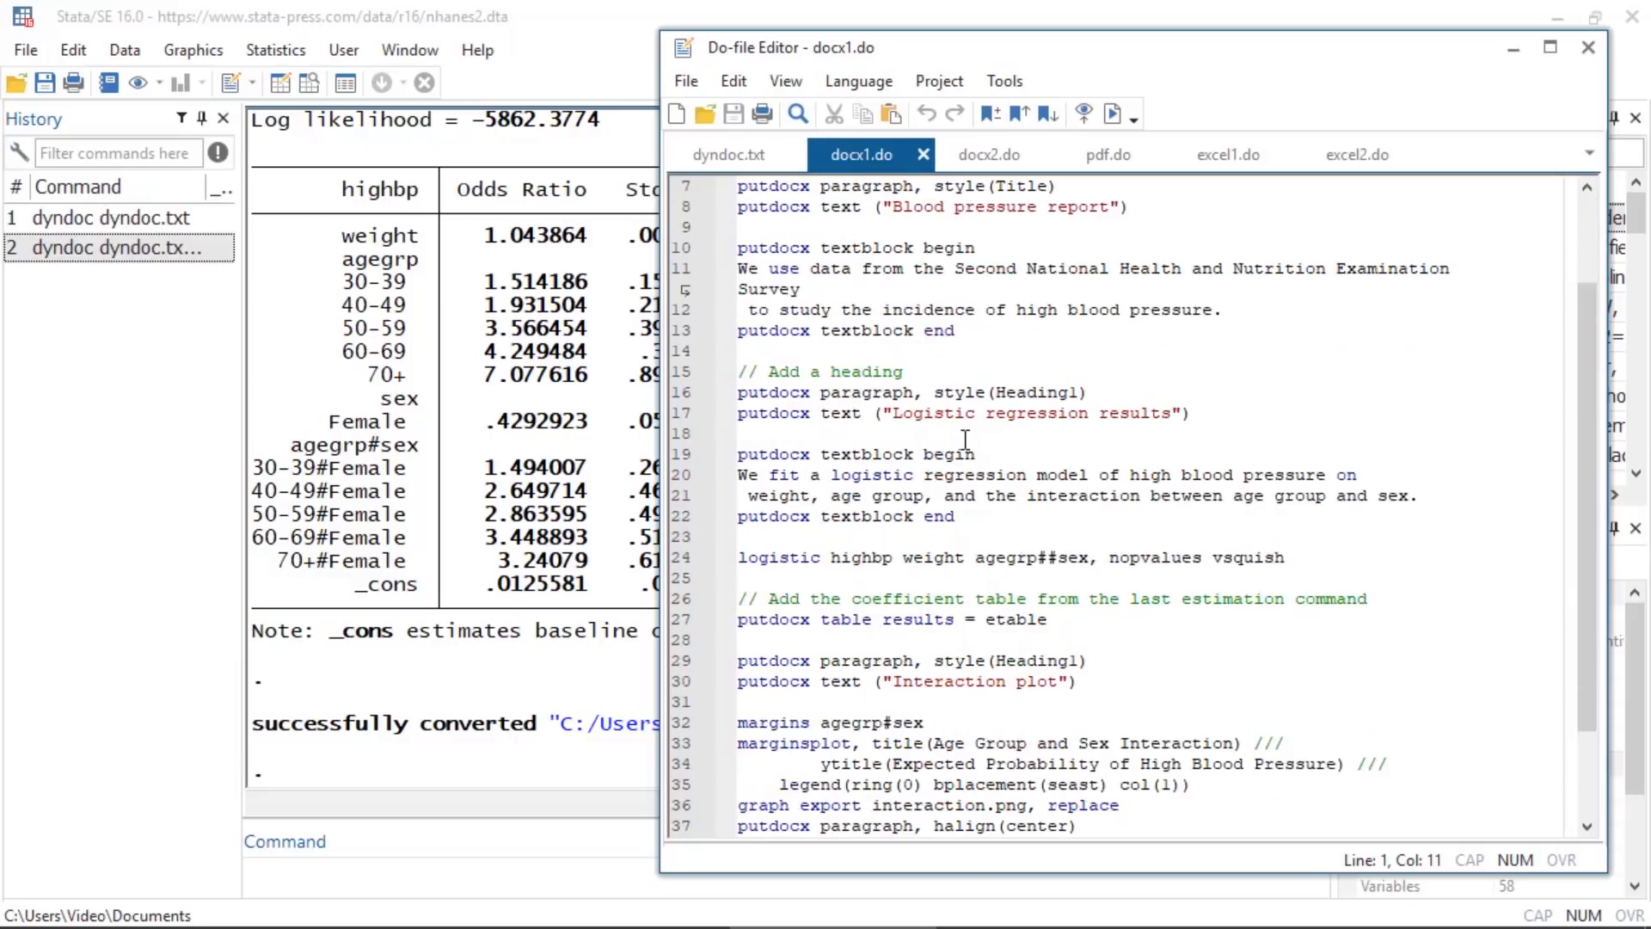
{"action": "scroll", "scroll_direction": "down", "scroll_amount": 3}
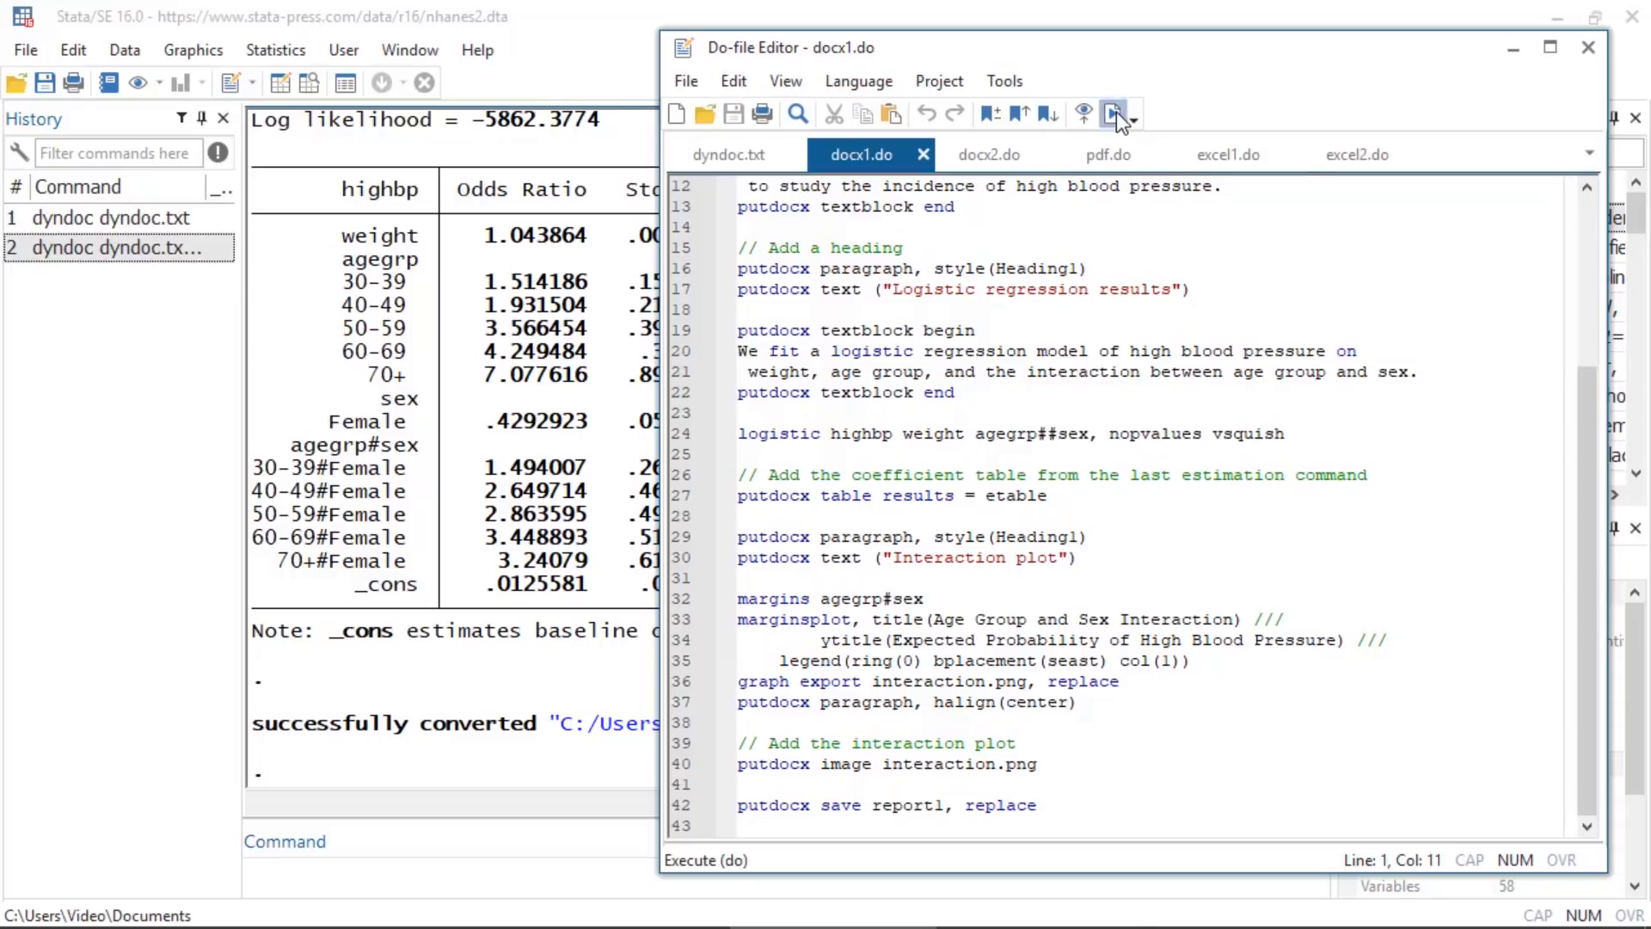
{"action": "left_click", "coordinate": [1114, 113]}
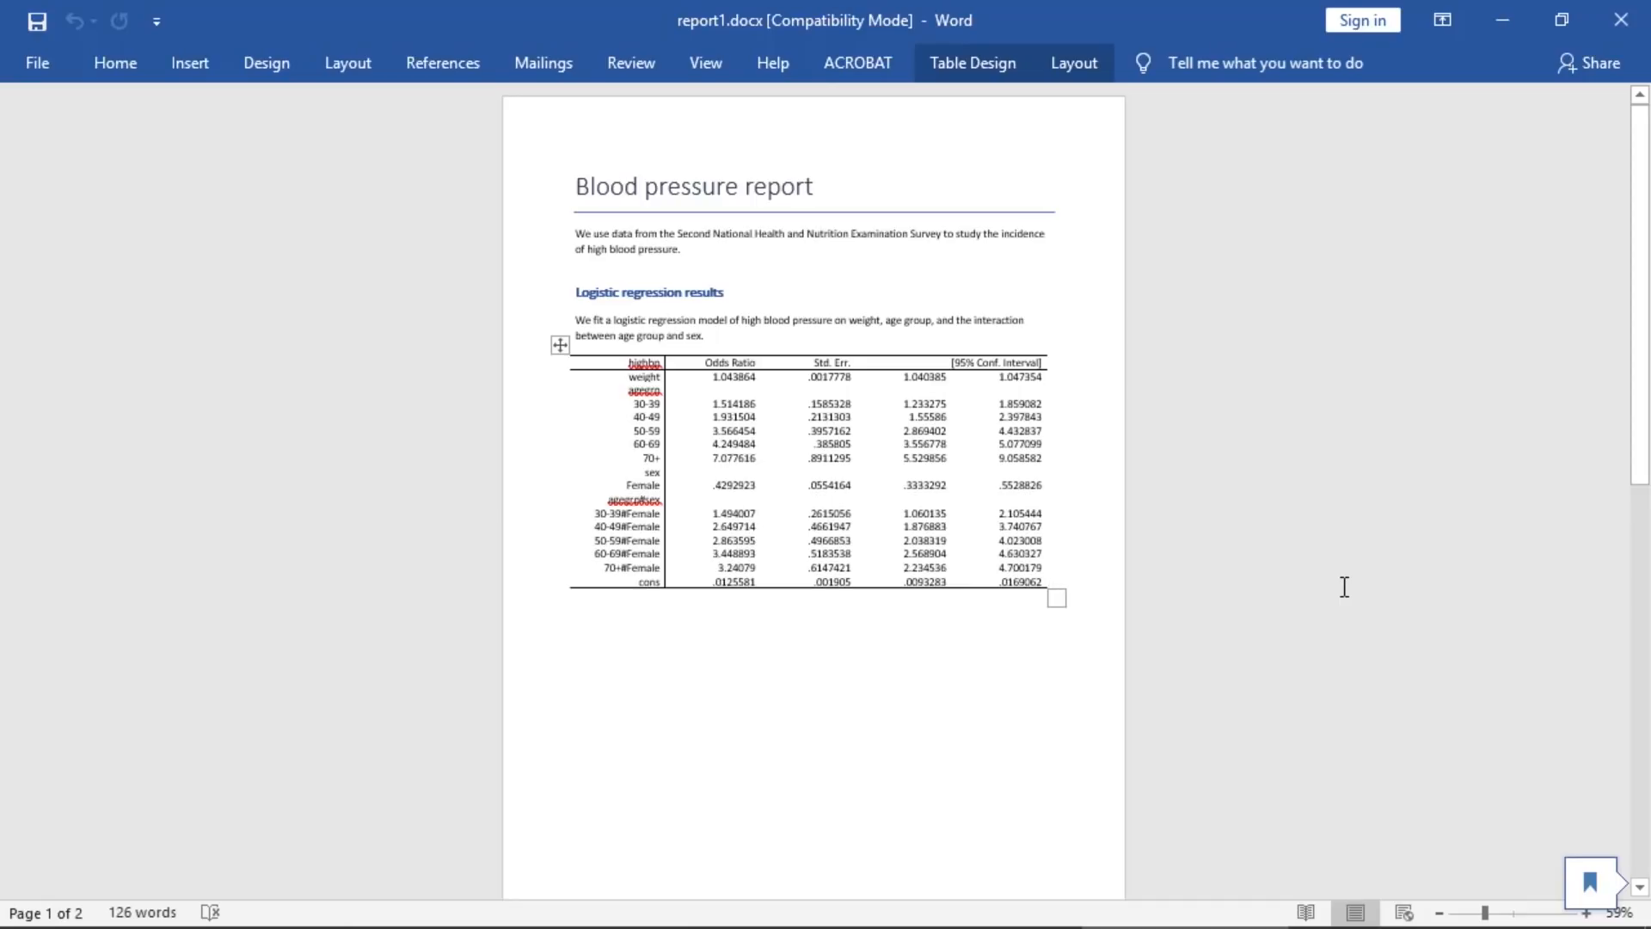
Scroll to the age-sex interaction plot on page 2 of report1.docx, then close Word
{"action": "scroll", "scroll_direction": "down", "scroll_amount": 3}
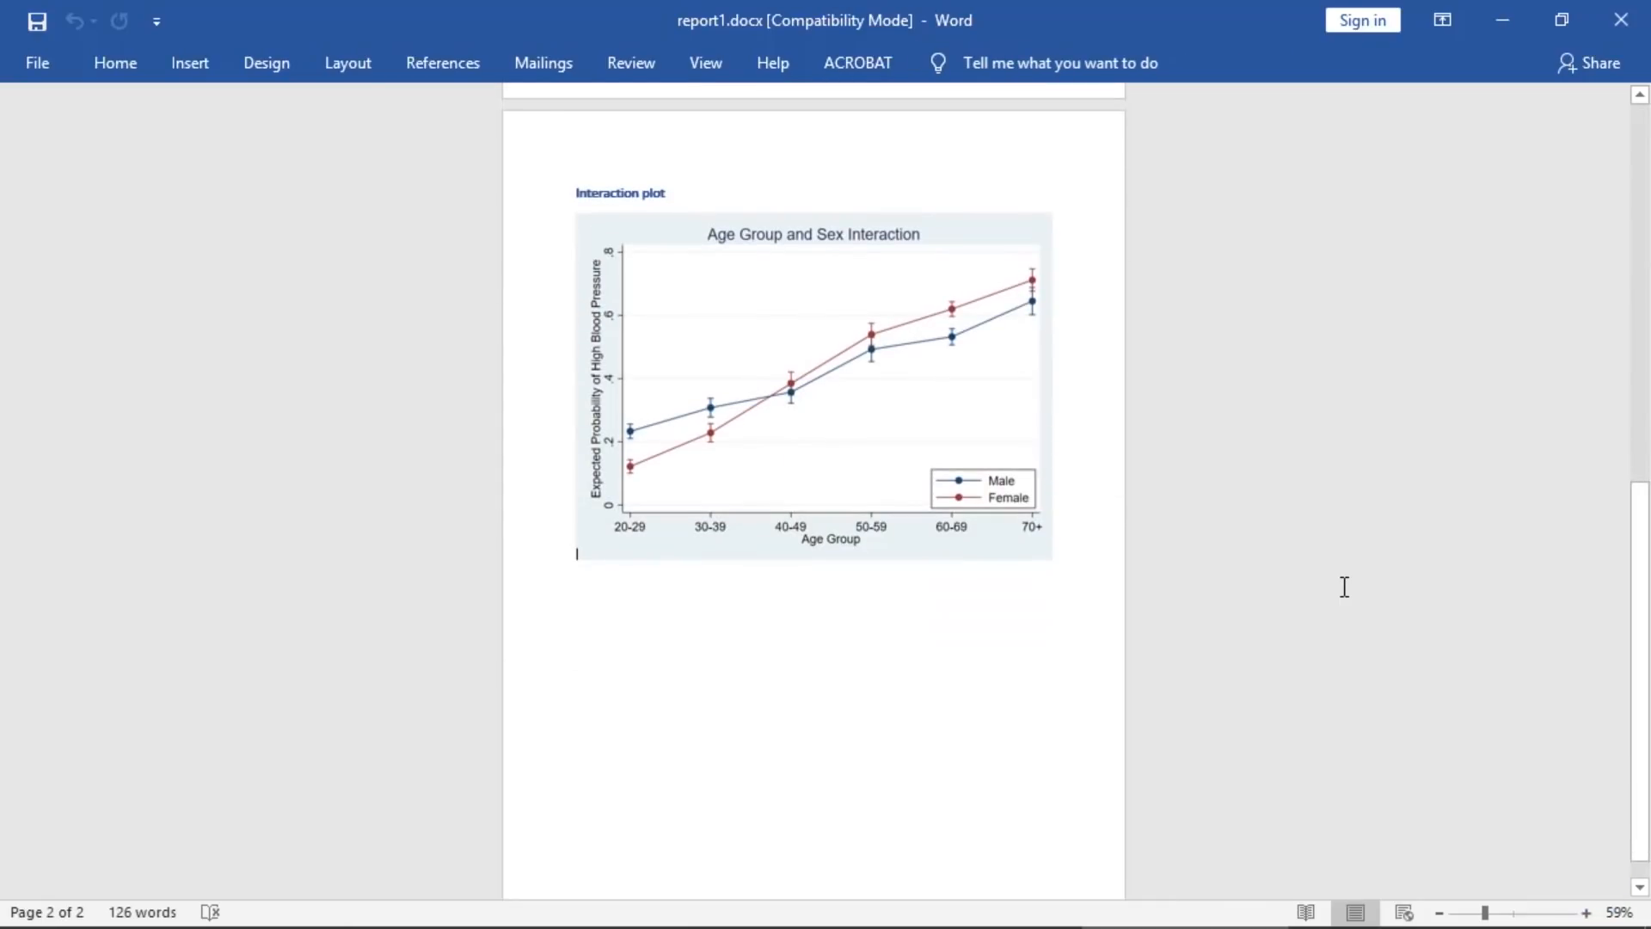
{"action": "mouse_move", "coordinate": [1620, 19]}
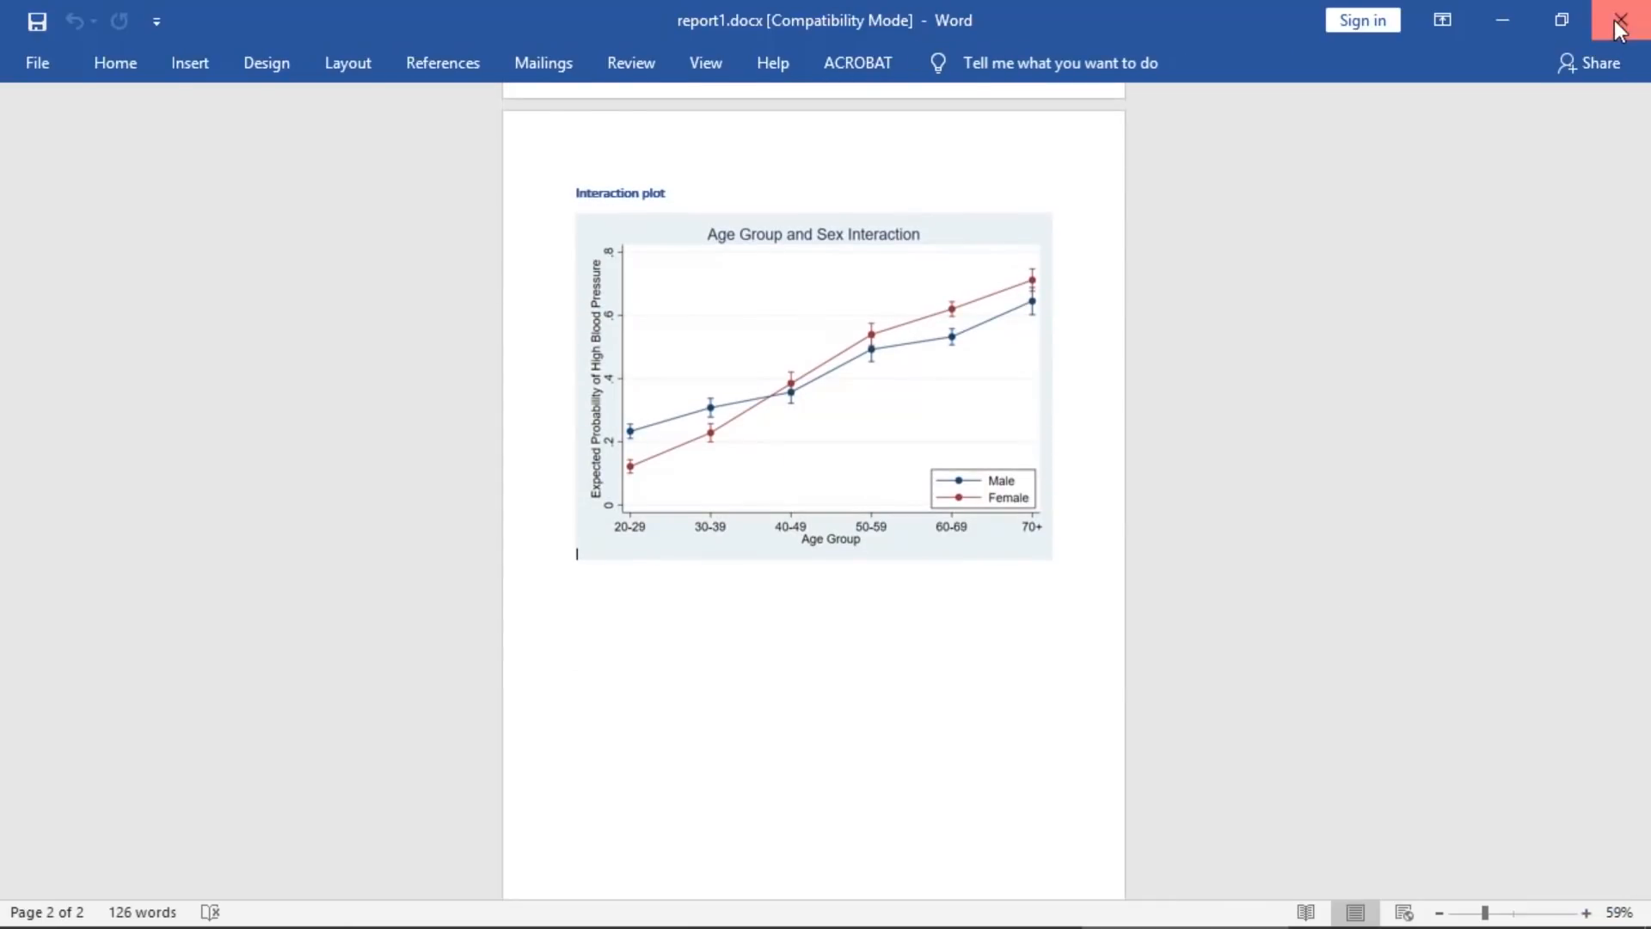
{"action": "left_click", "coordinate": [1619, 20]}
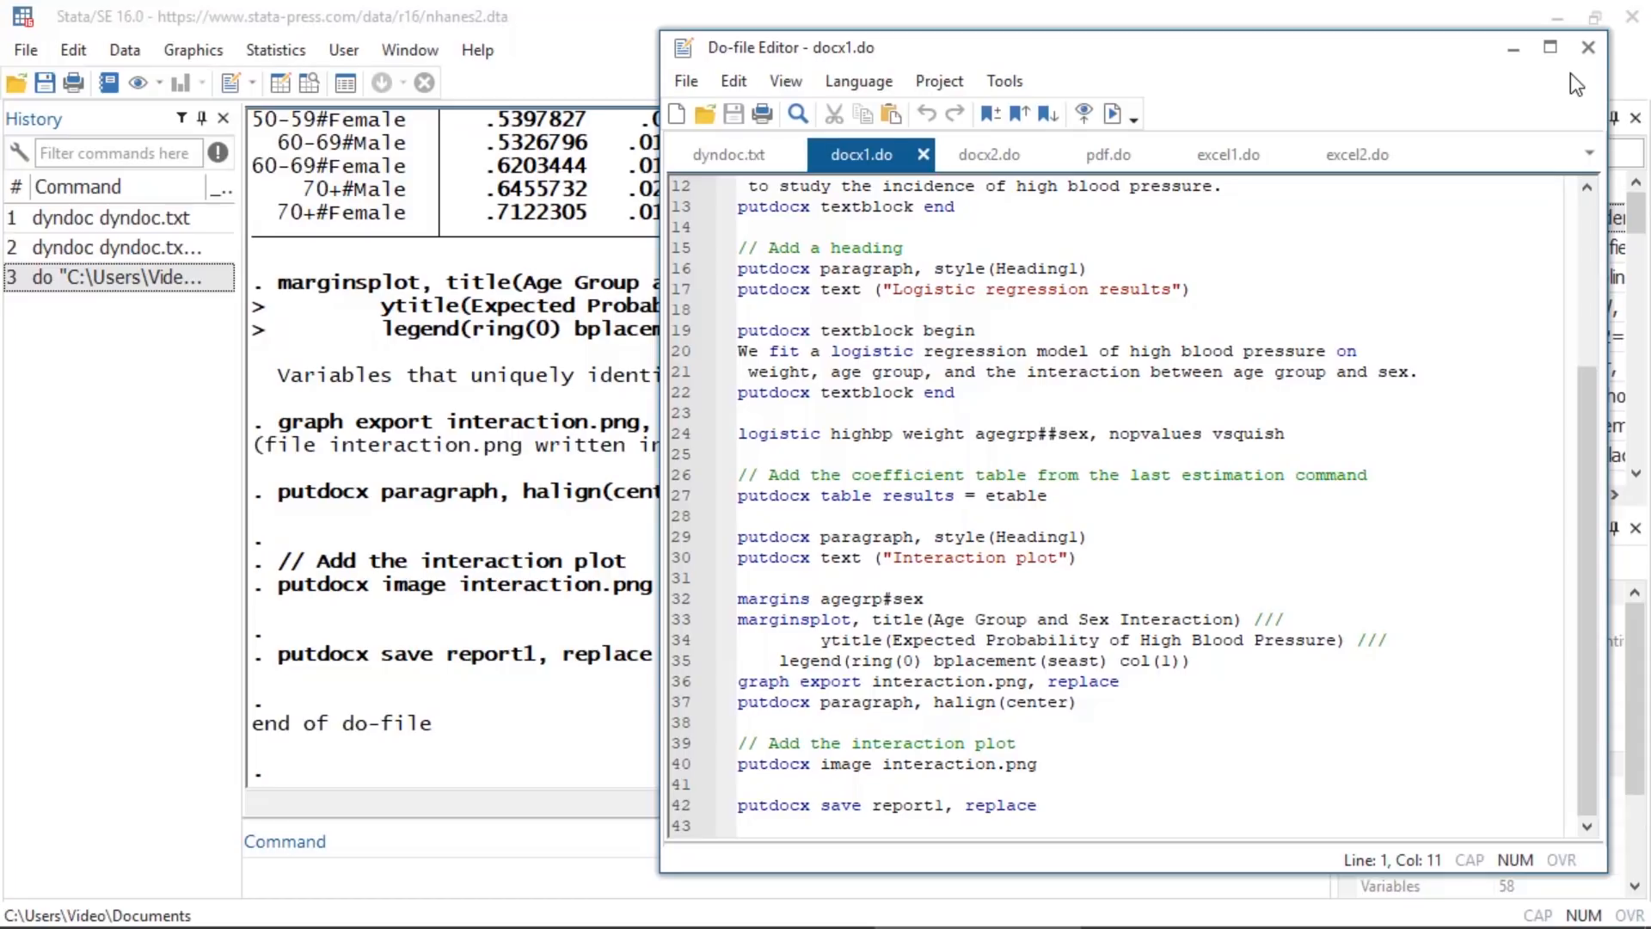
Review docx2.do, which builds report2.docx with a shaded, three-decimal regression table
{"action": "left_click", "coordinate": [987, 154]}
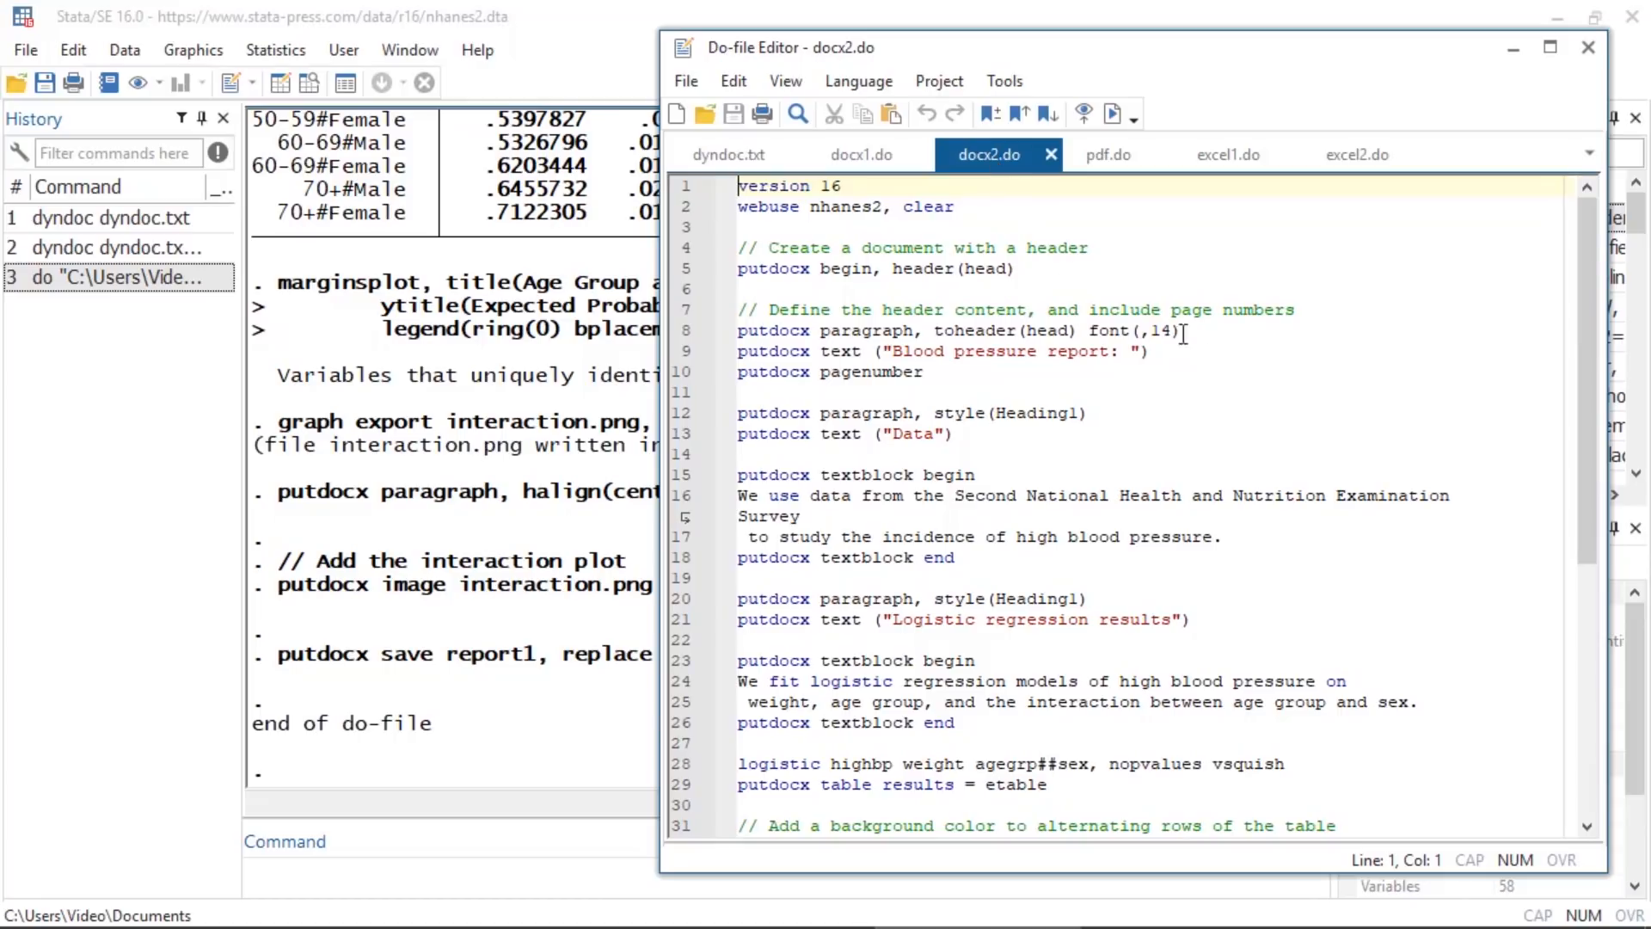
{"action": "scroll", "scroll_direction": "down", "scroll_amount": 3}
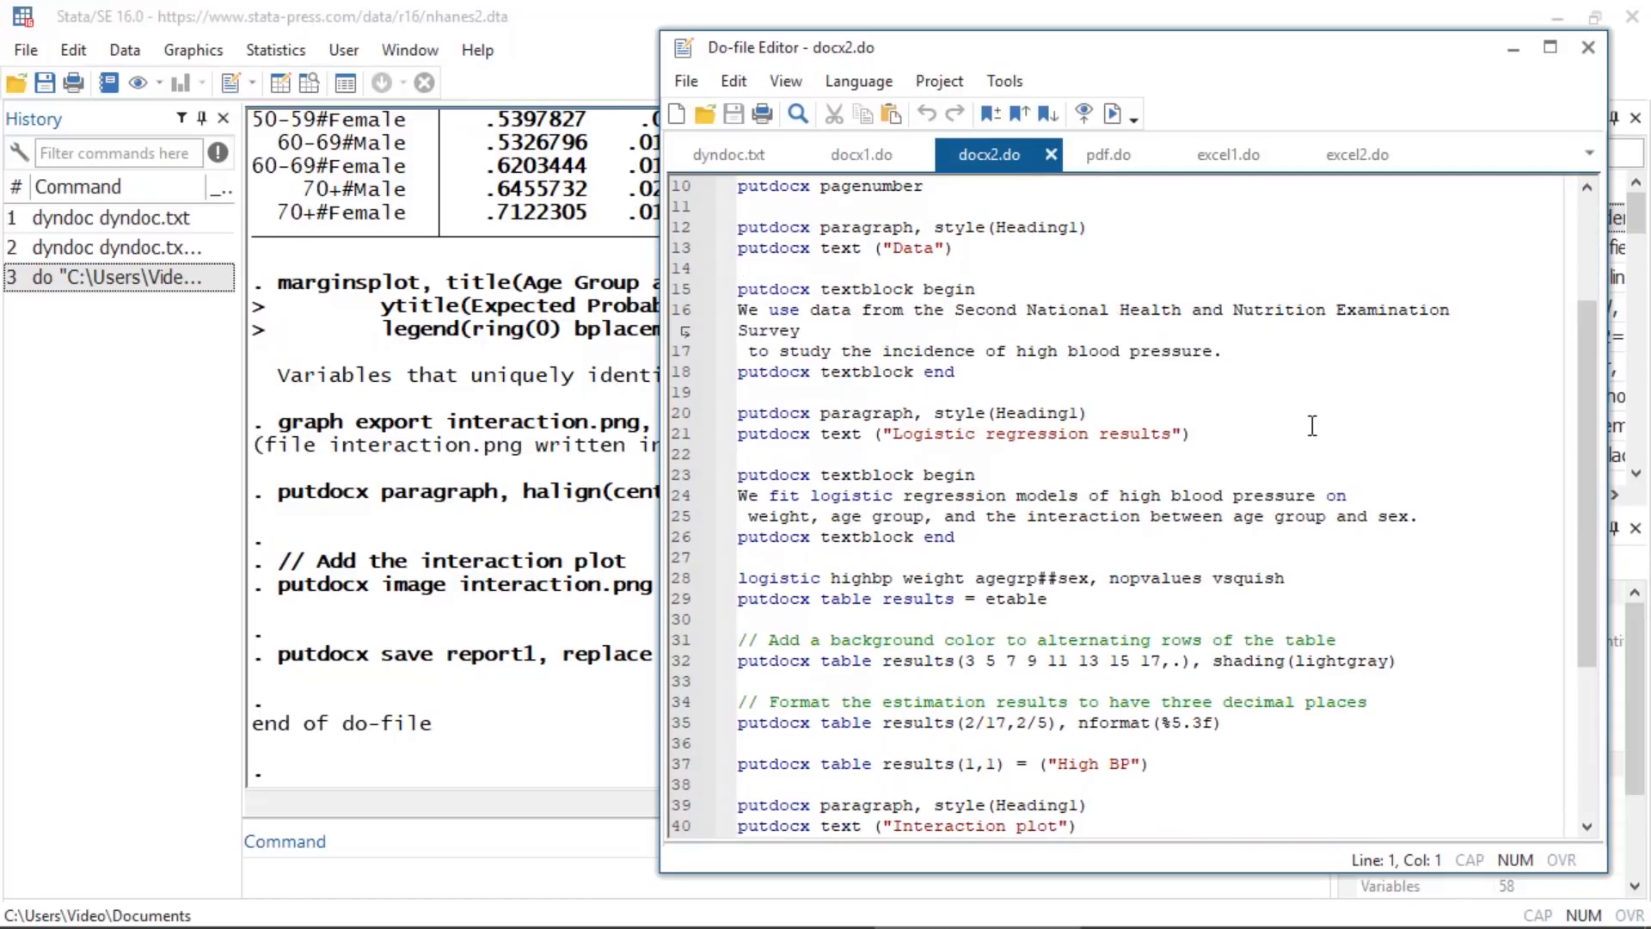
{"action": "scroll", "scroll_direction": "down", "scroll_amount": 3}
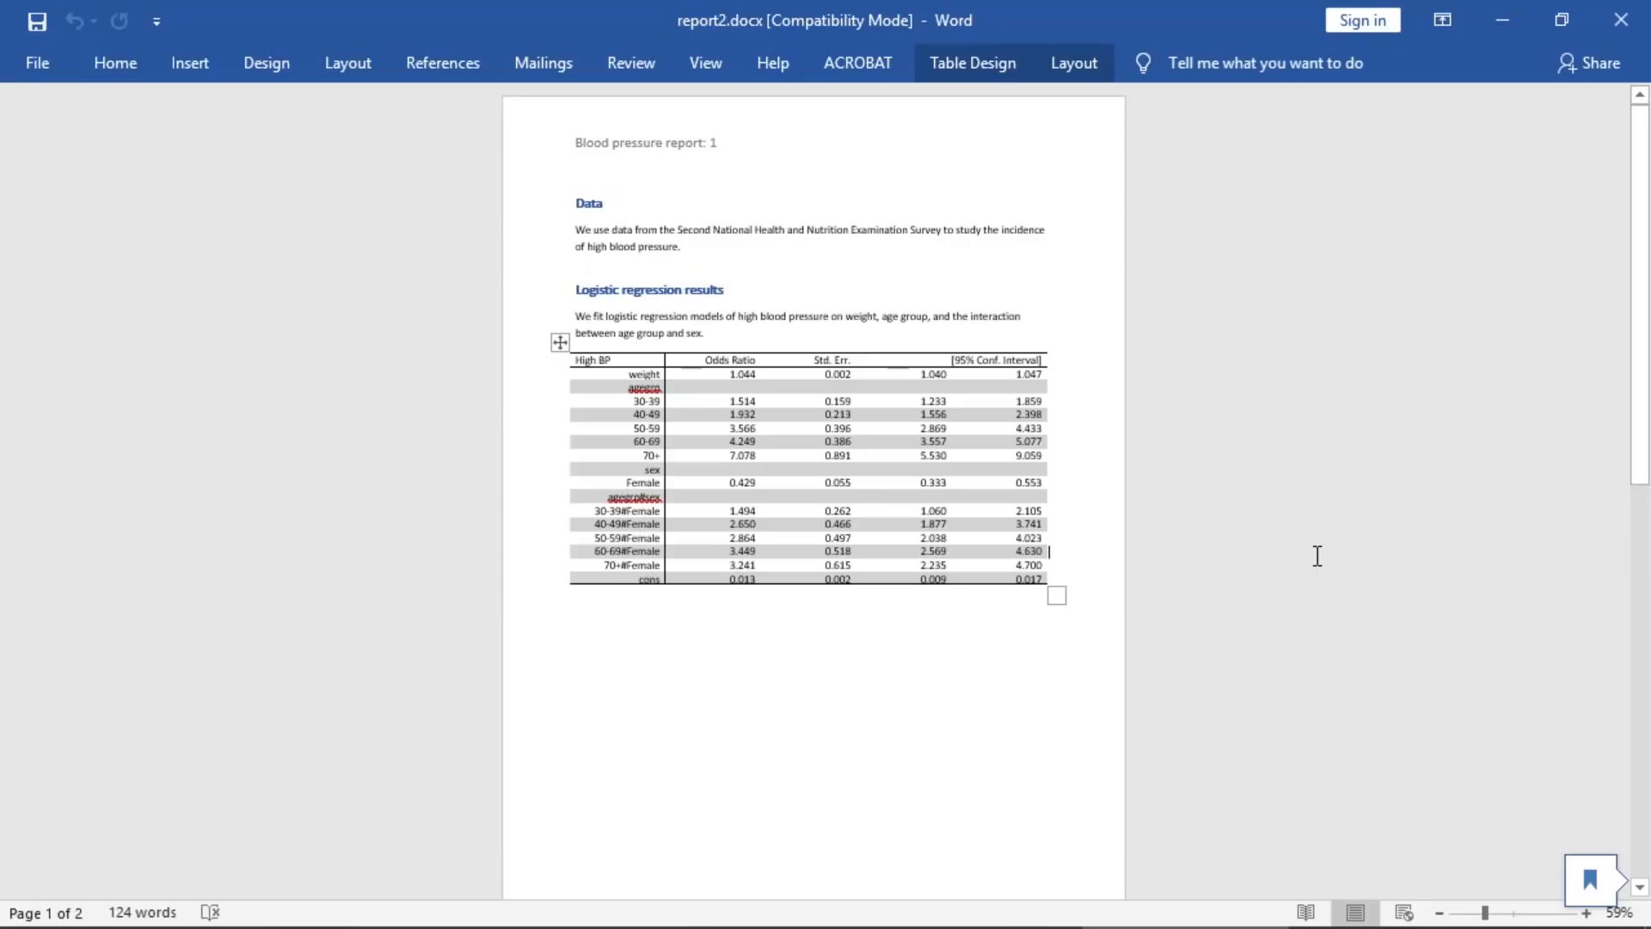
Scroll through report2.docx to inspect the gray-shaded, three-decimal odds-ratio table
{"action": "scroll", "scroll_direction": "down", "scroll_amount": 3}
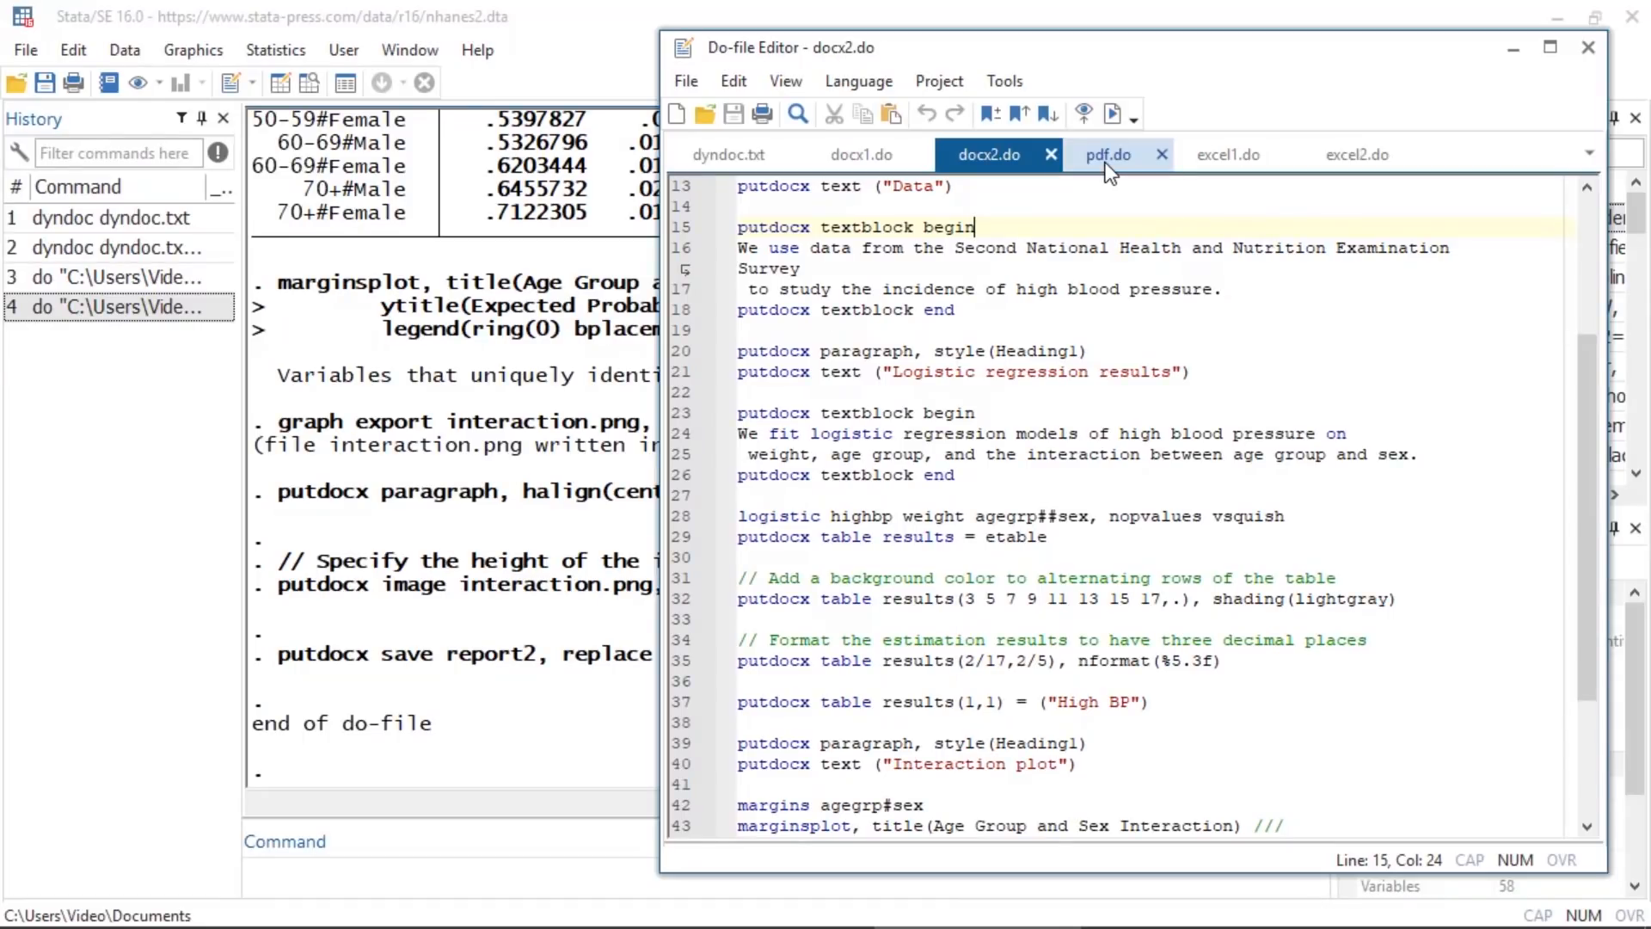
Review and run pdf.do to save the PDF report, closing the interaction graph
{"action": "left_click", "coordinate": [1107, 154]}
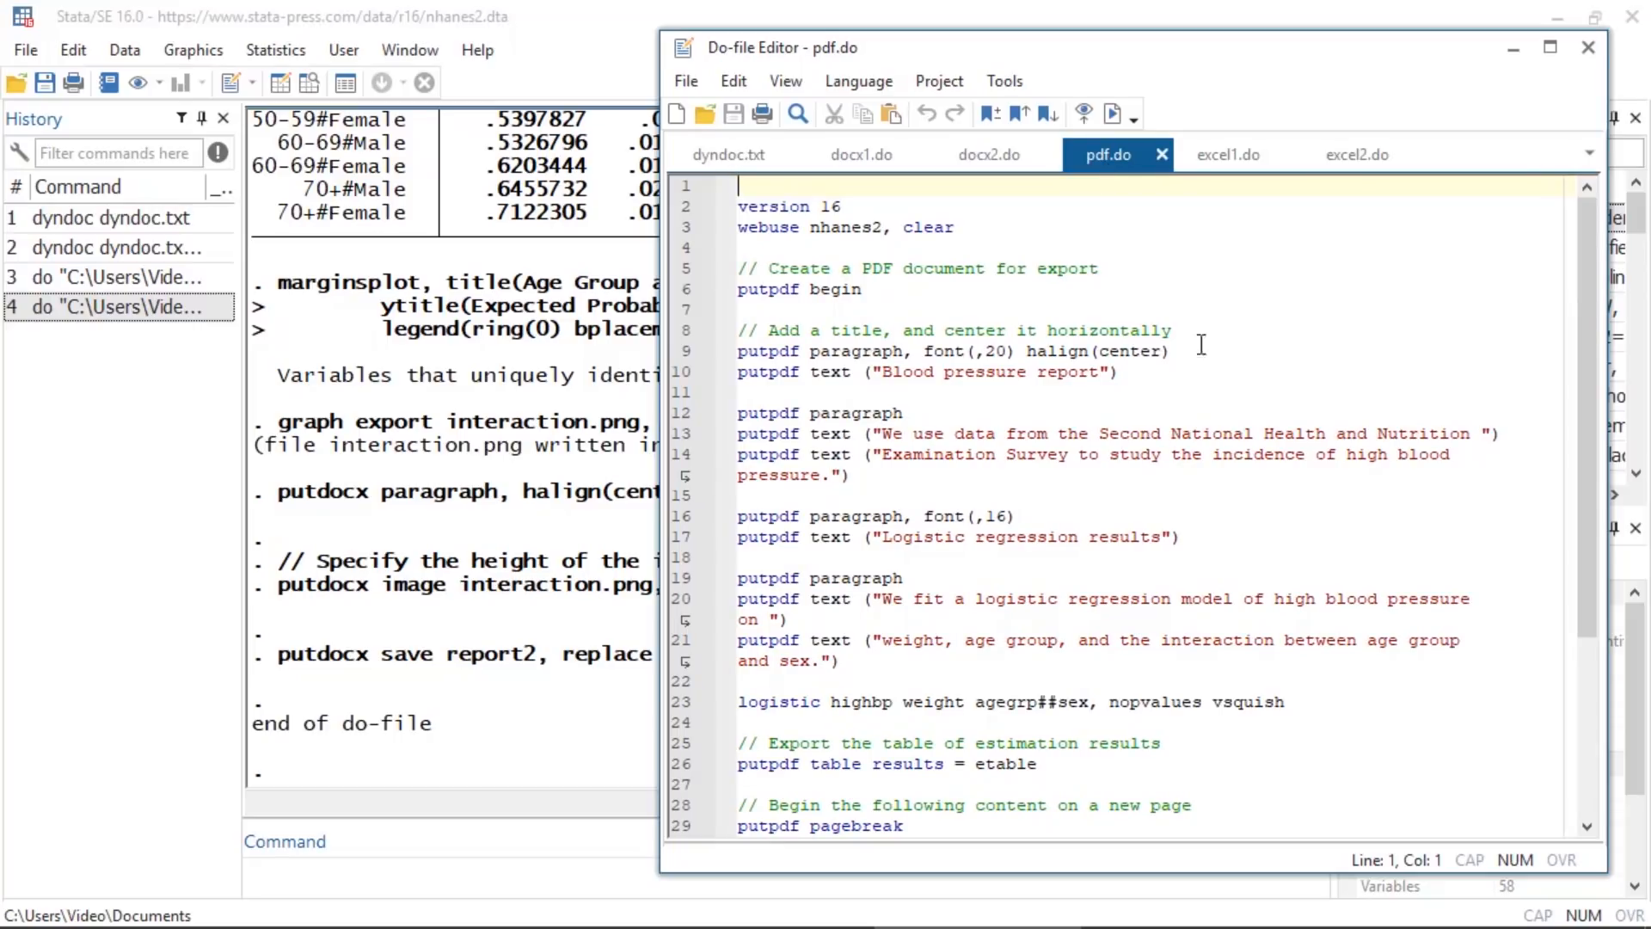
{"action": "scroll", "scroll_direction": "down", "scroll_amount": 3}
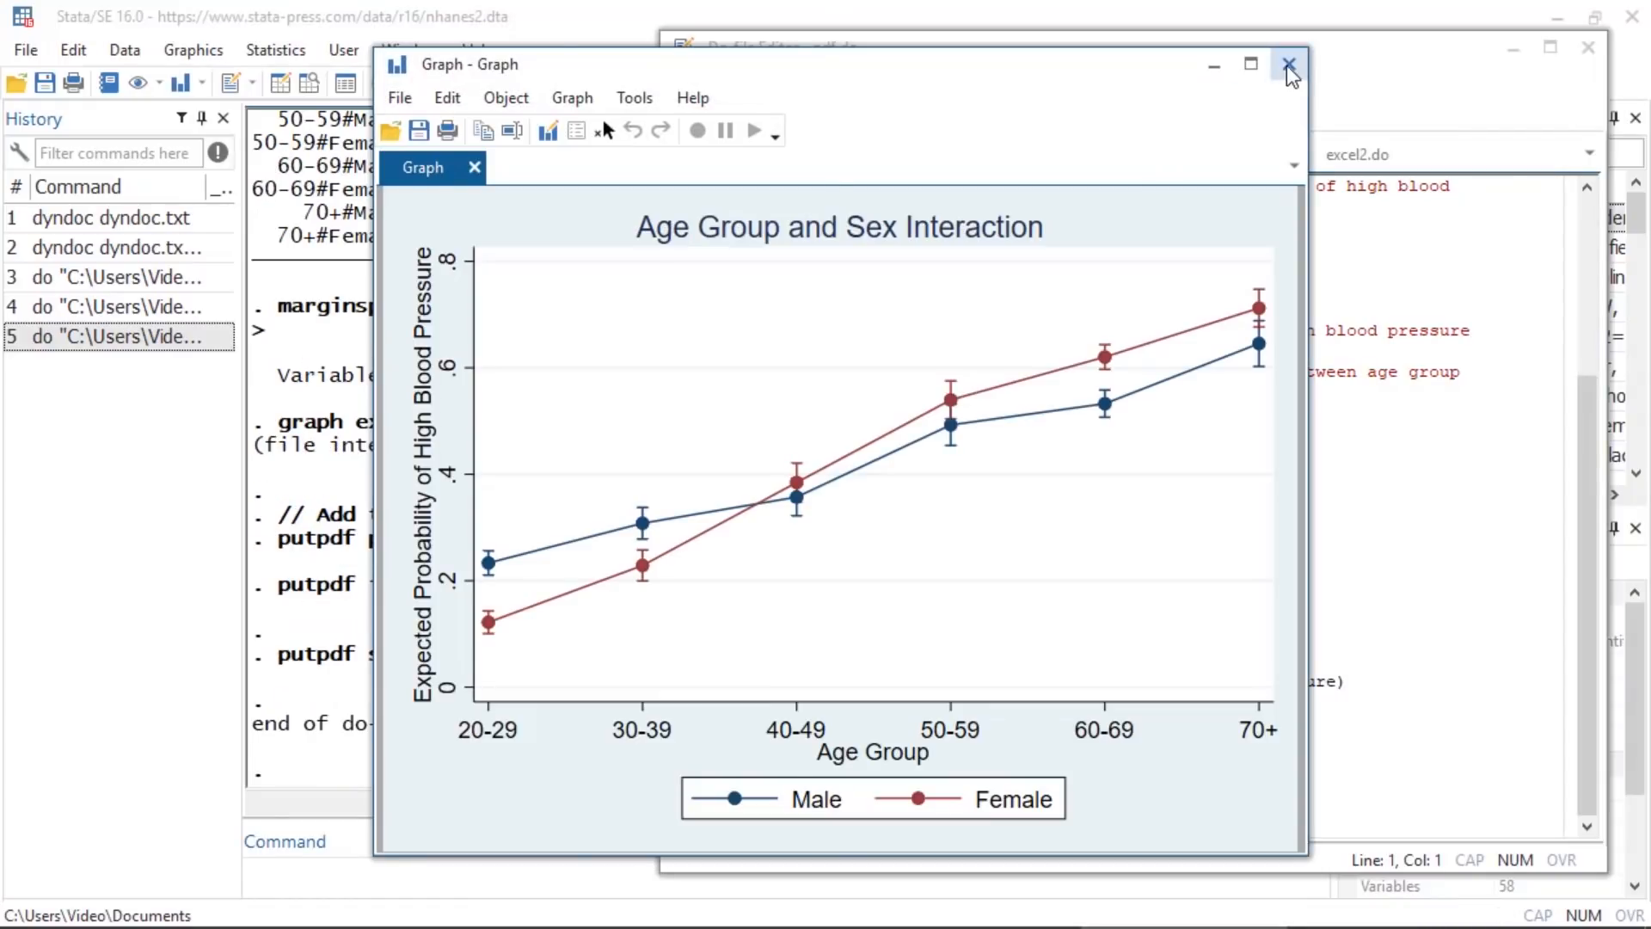
{"action": "left_click", "coordinate": [1289, 65]}
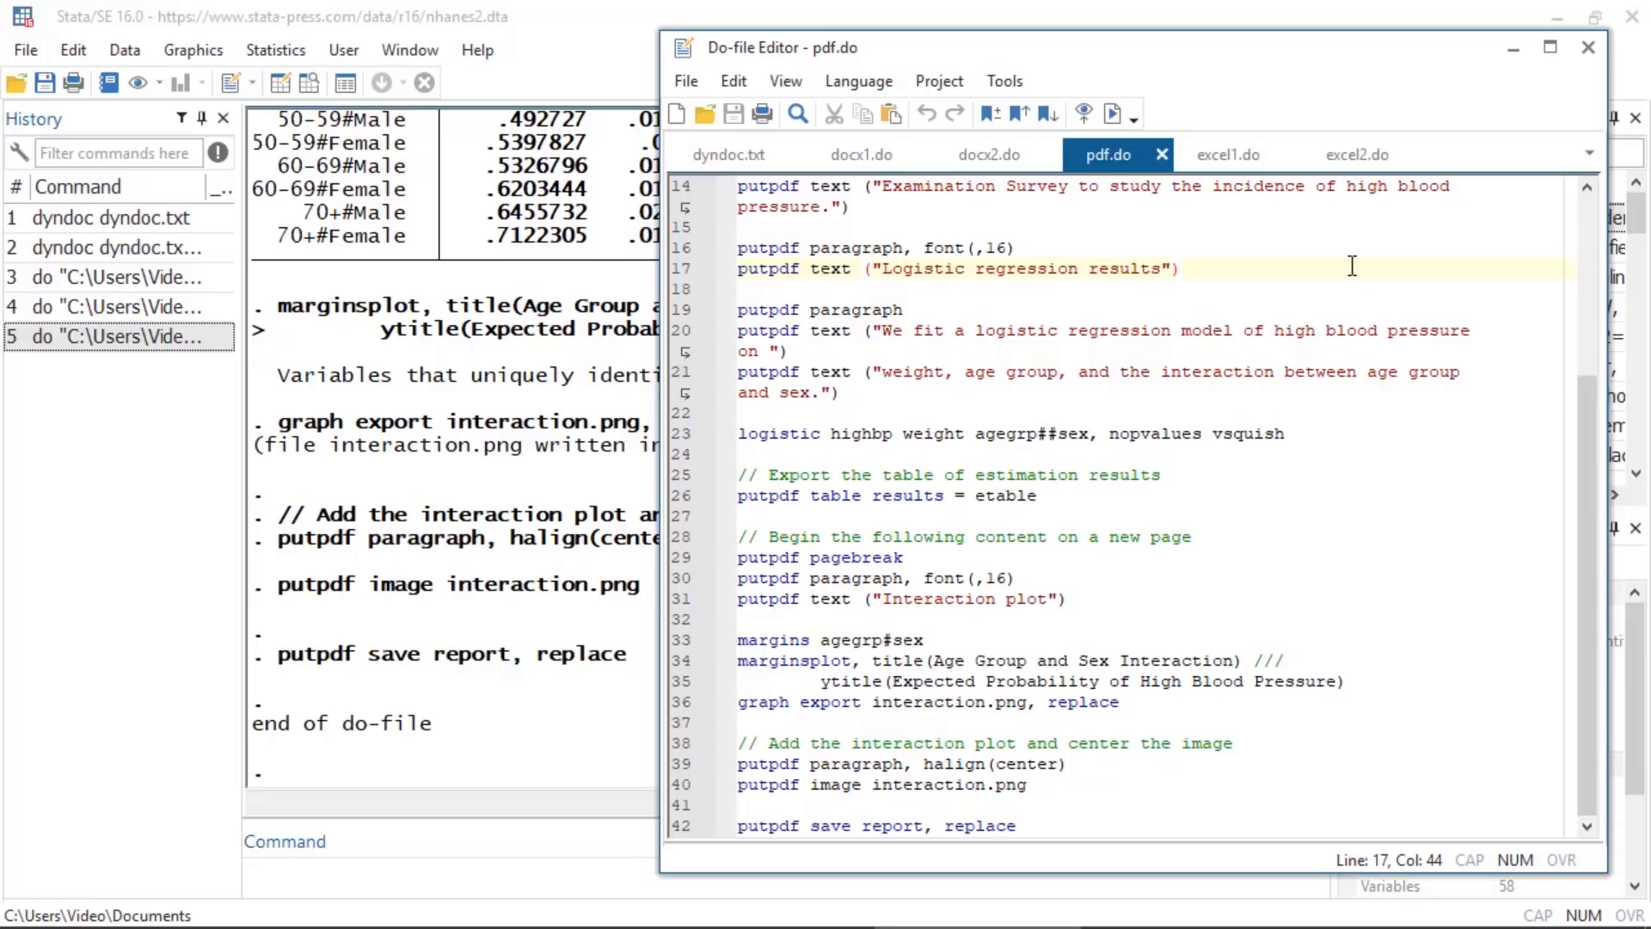
{"action": "left_click", "coordinate": [1228, 154]}
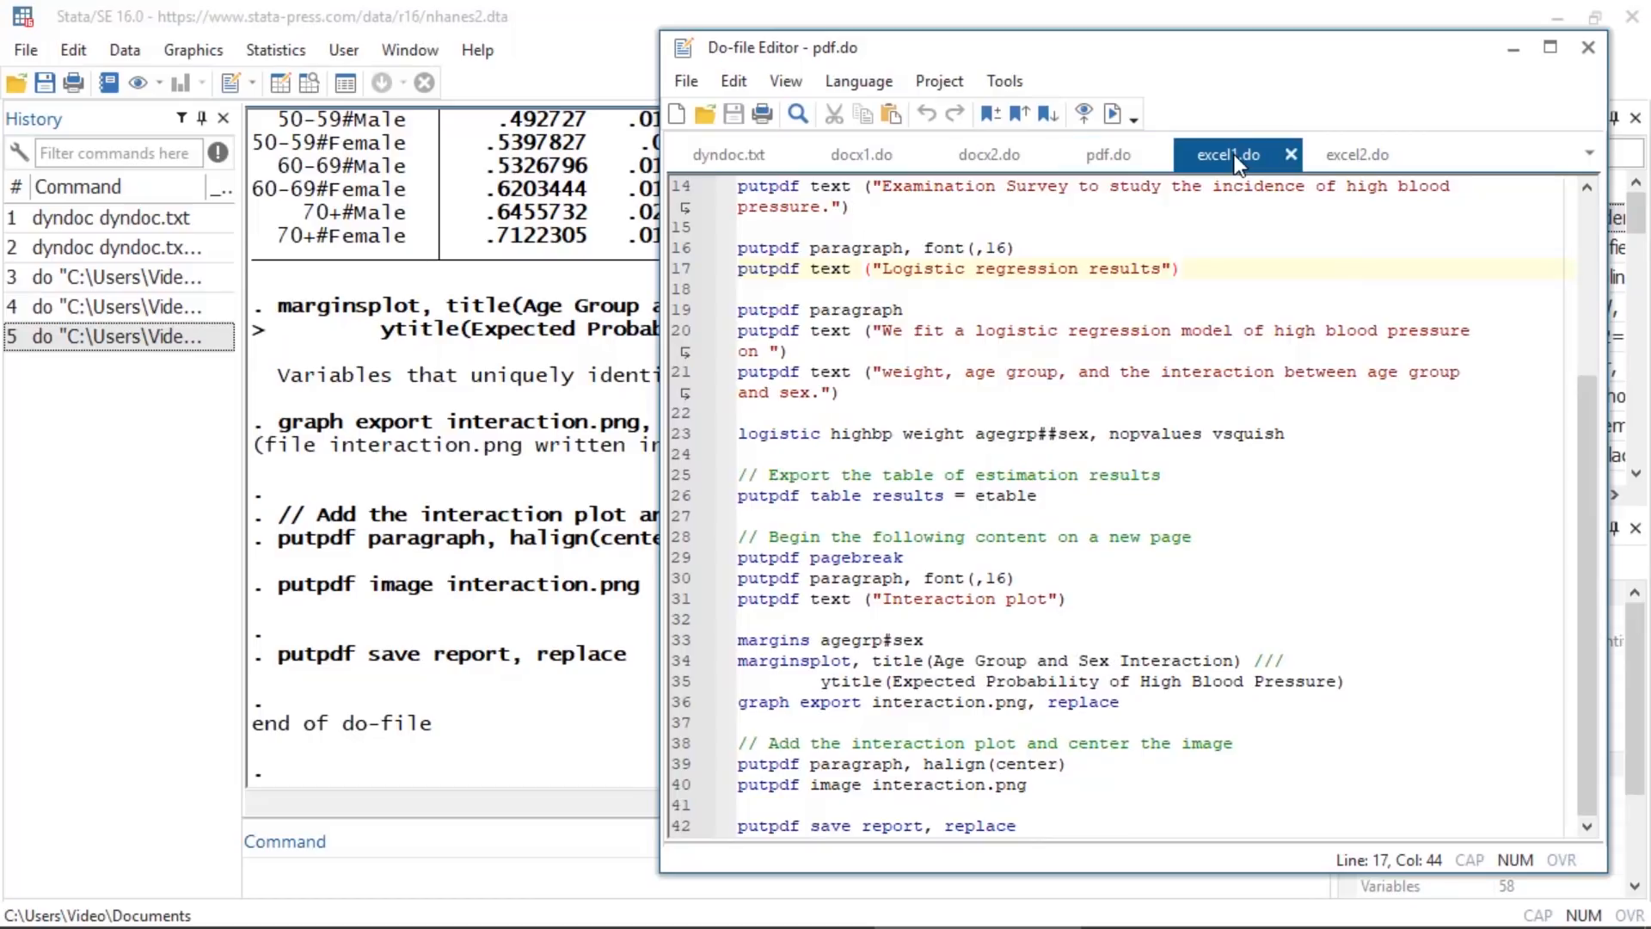
Review excel1.do and run it to export report.xlsx with title, table and plot
{"action": "left_click", "coordinate": [1228, 153]}
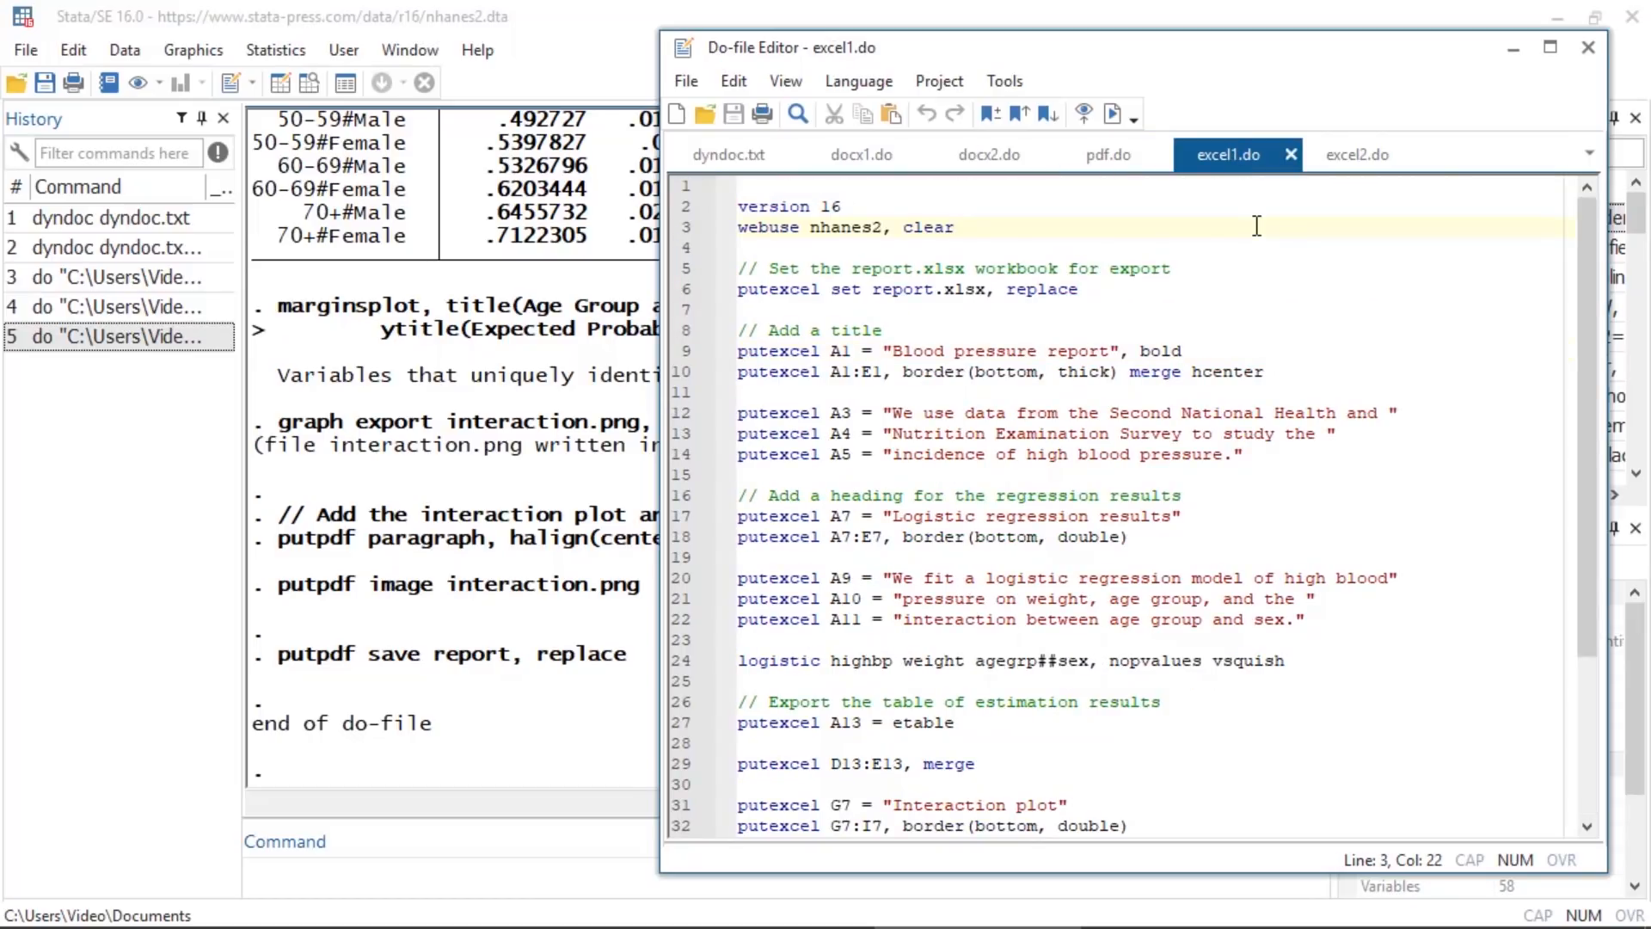
{"action": "left_click", "coordinate": [953, 226]}
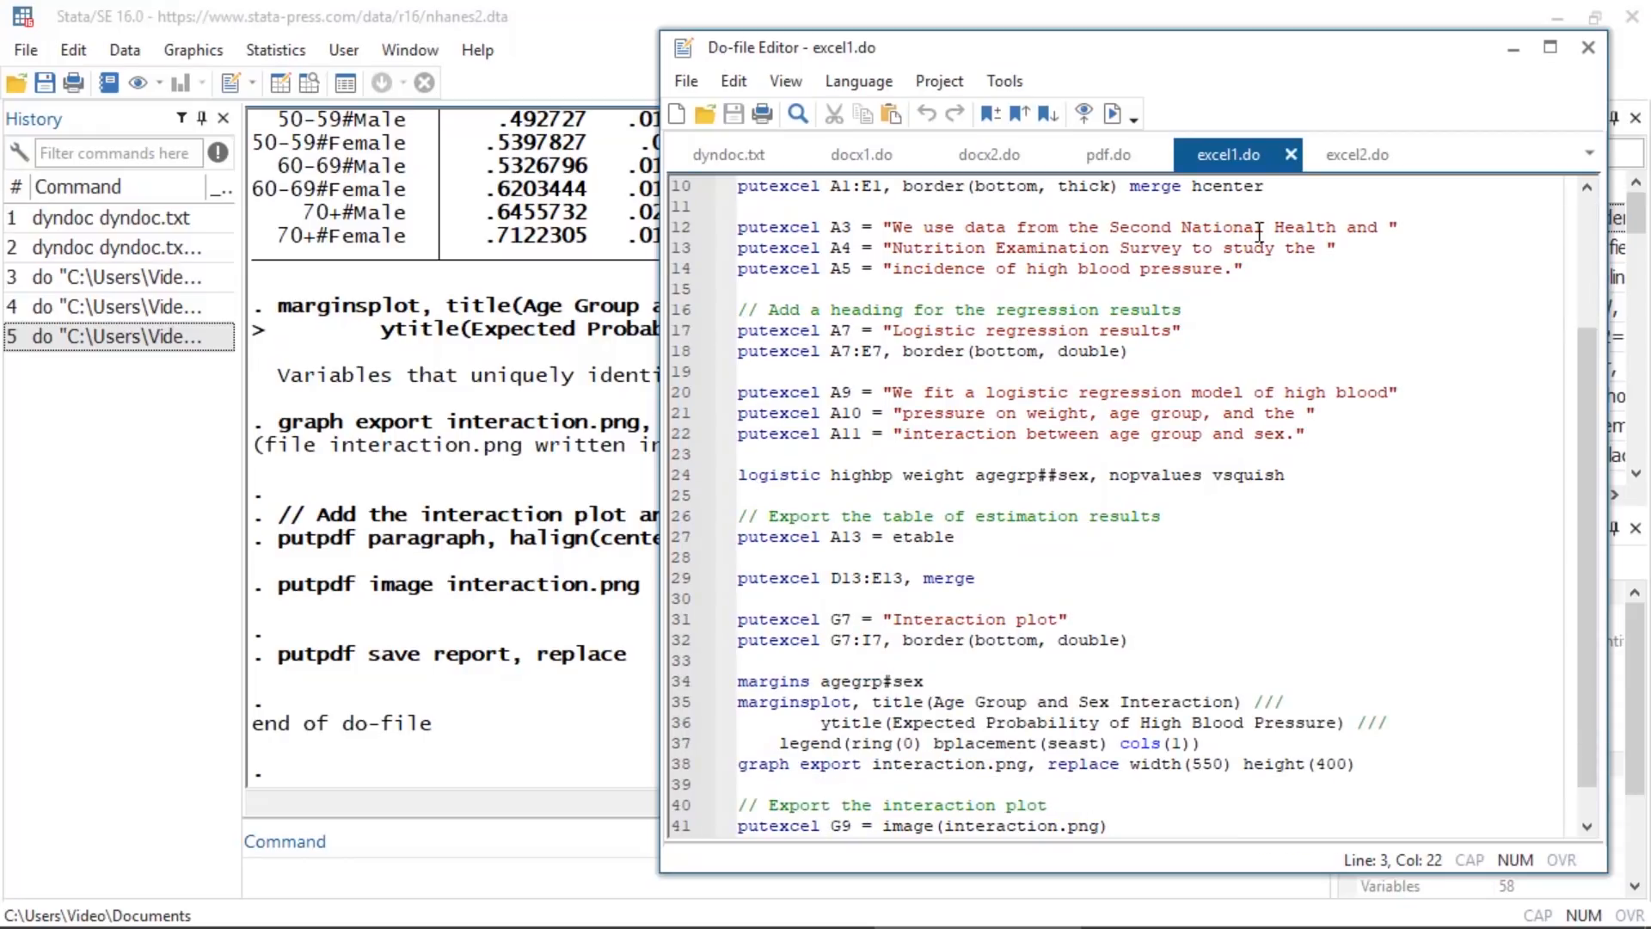
{"action": "scroll", "scroll_direction": "down", "scroll_amount": 3}
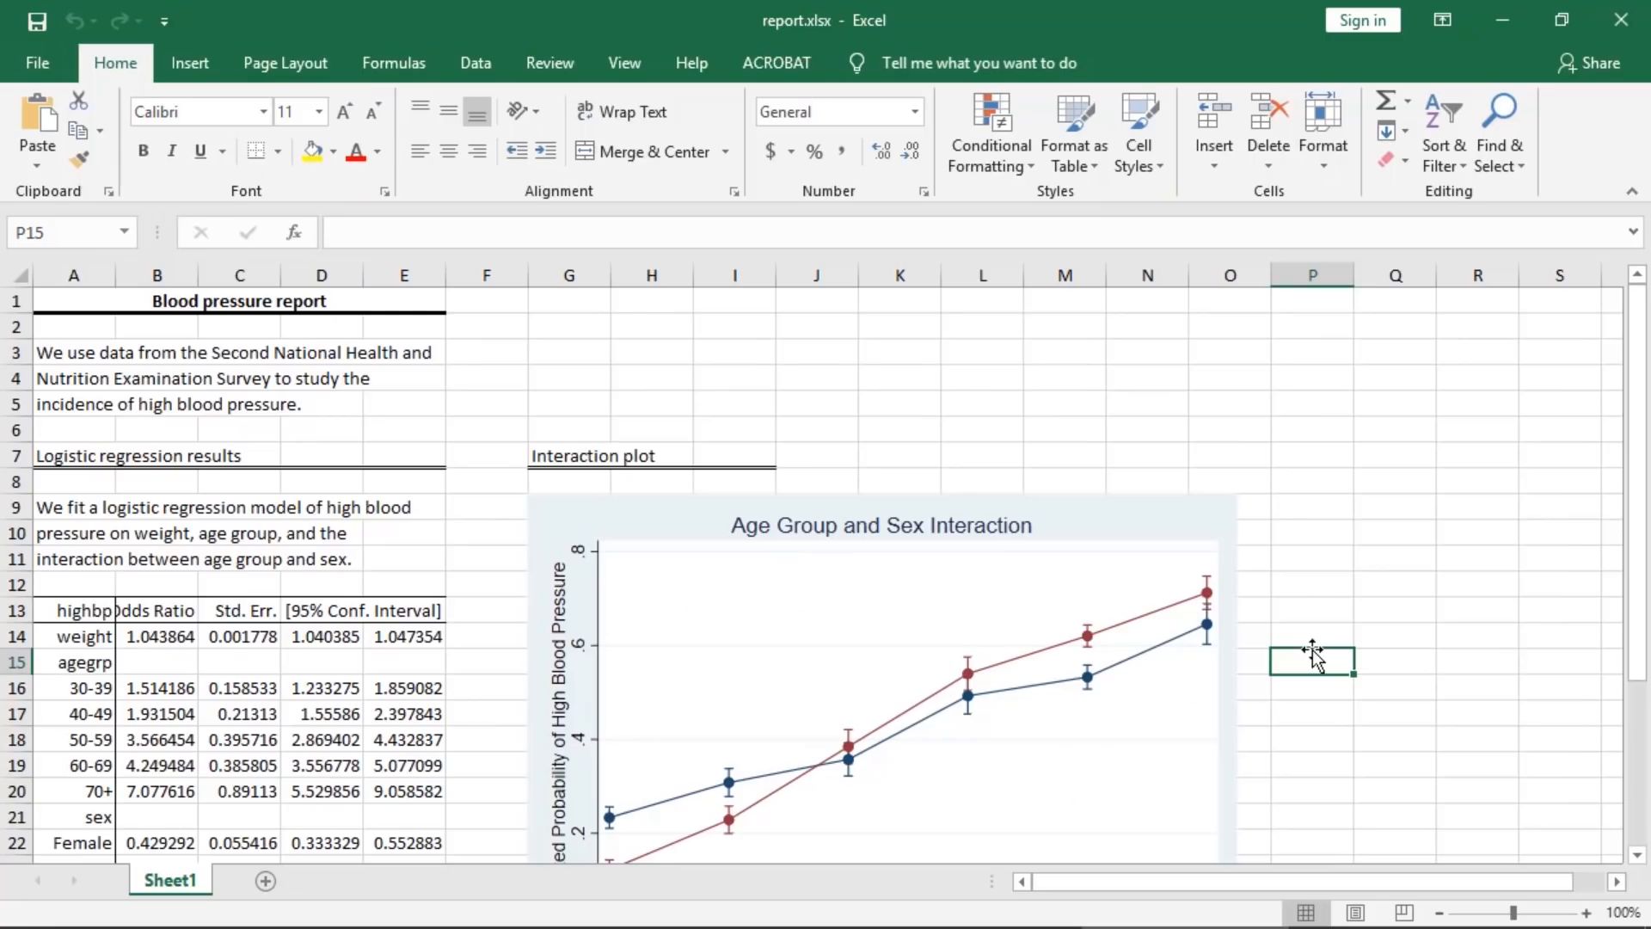
Scroll down and back up through report.xlsx to review the regression table and plot
{"action": "scroll", "scroll_direction": "down", "scroll_amount": 3}
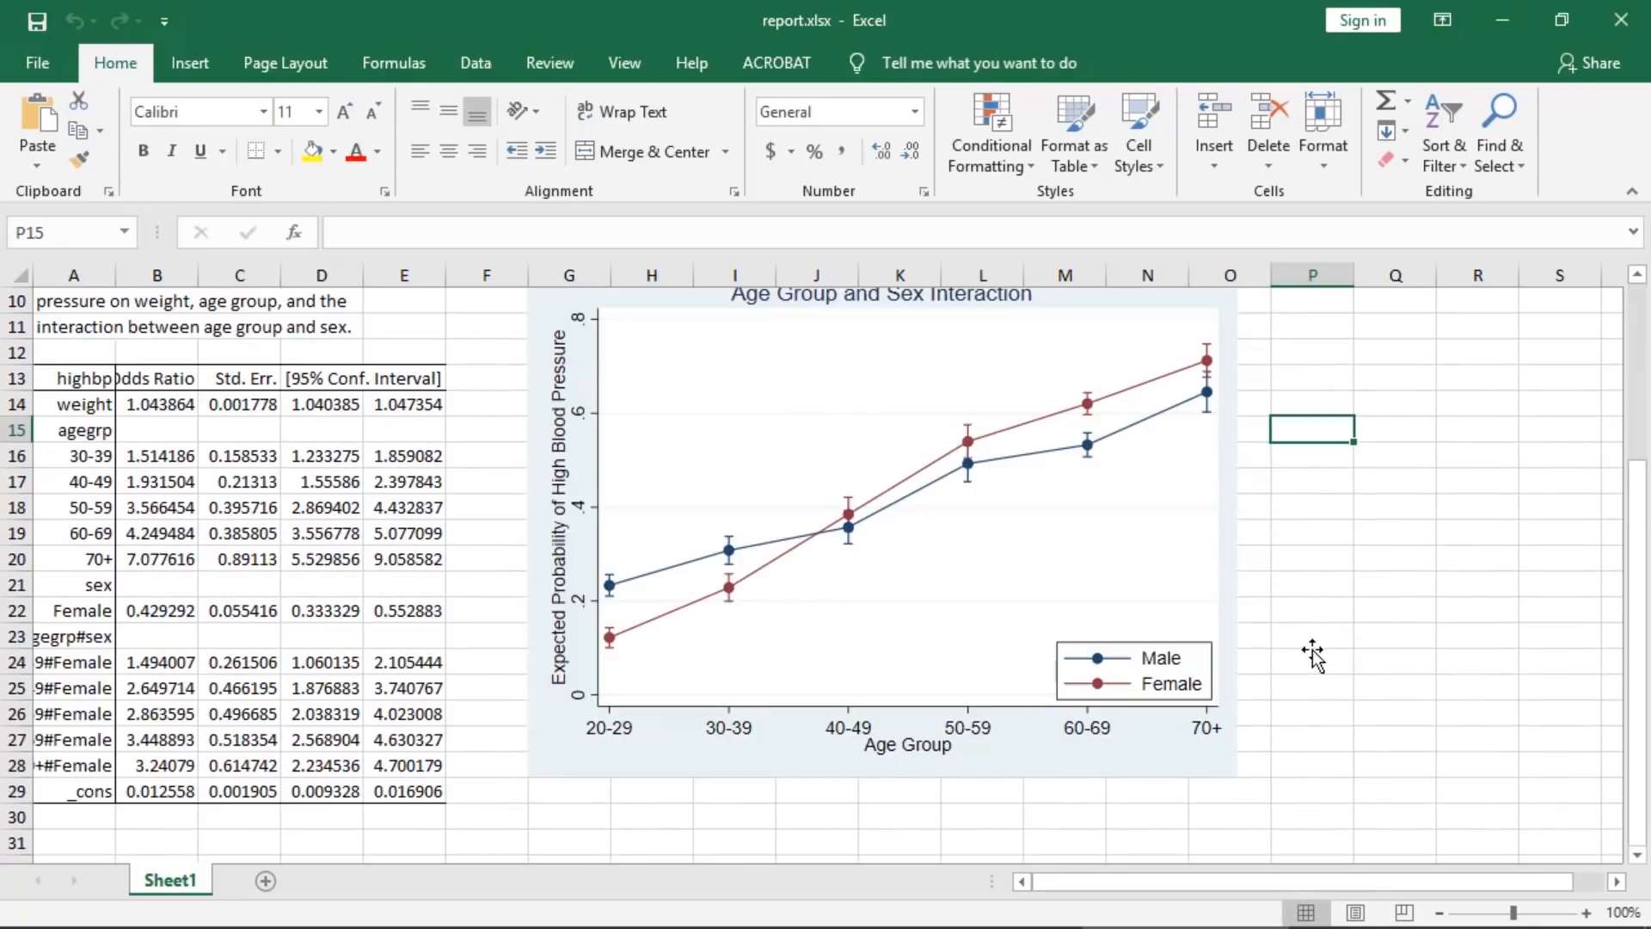
{"action": "scroll", "scroll_direction": "up", "scroll_amount": 3}
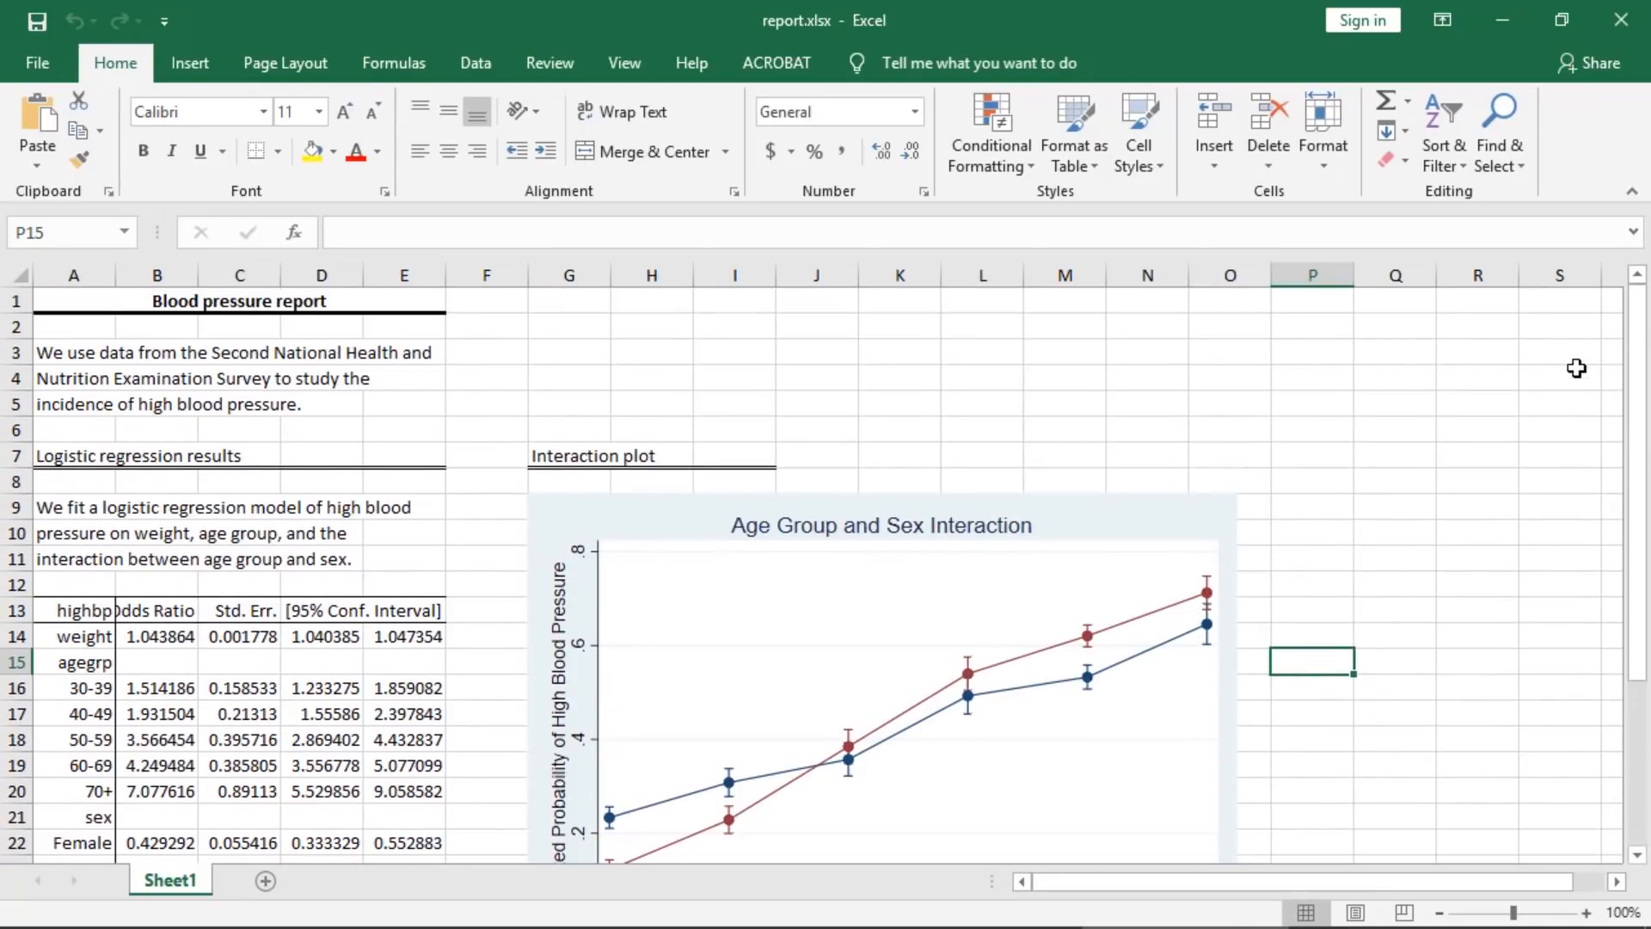
{"action": "mouse_move", "coordinate": [1620, 20]}
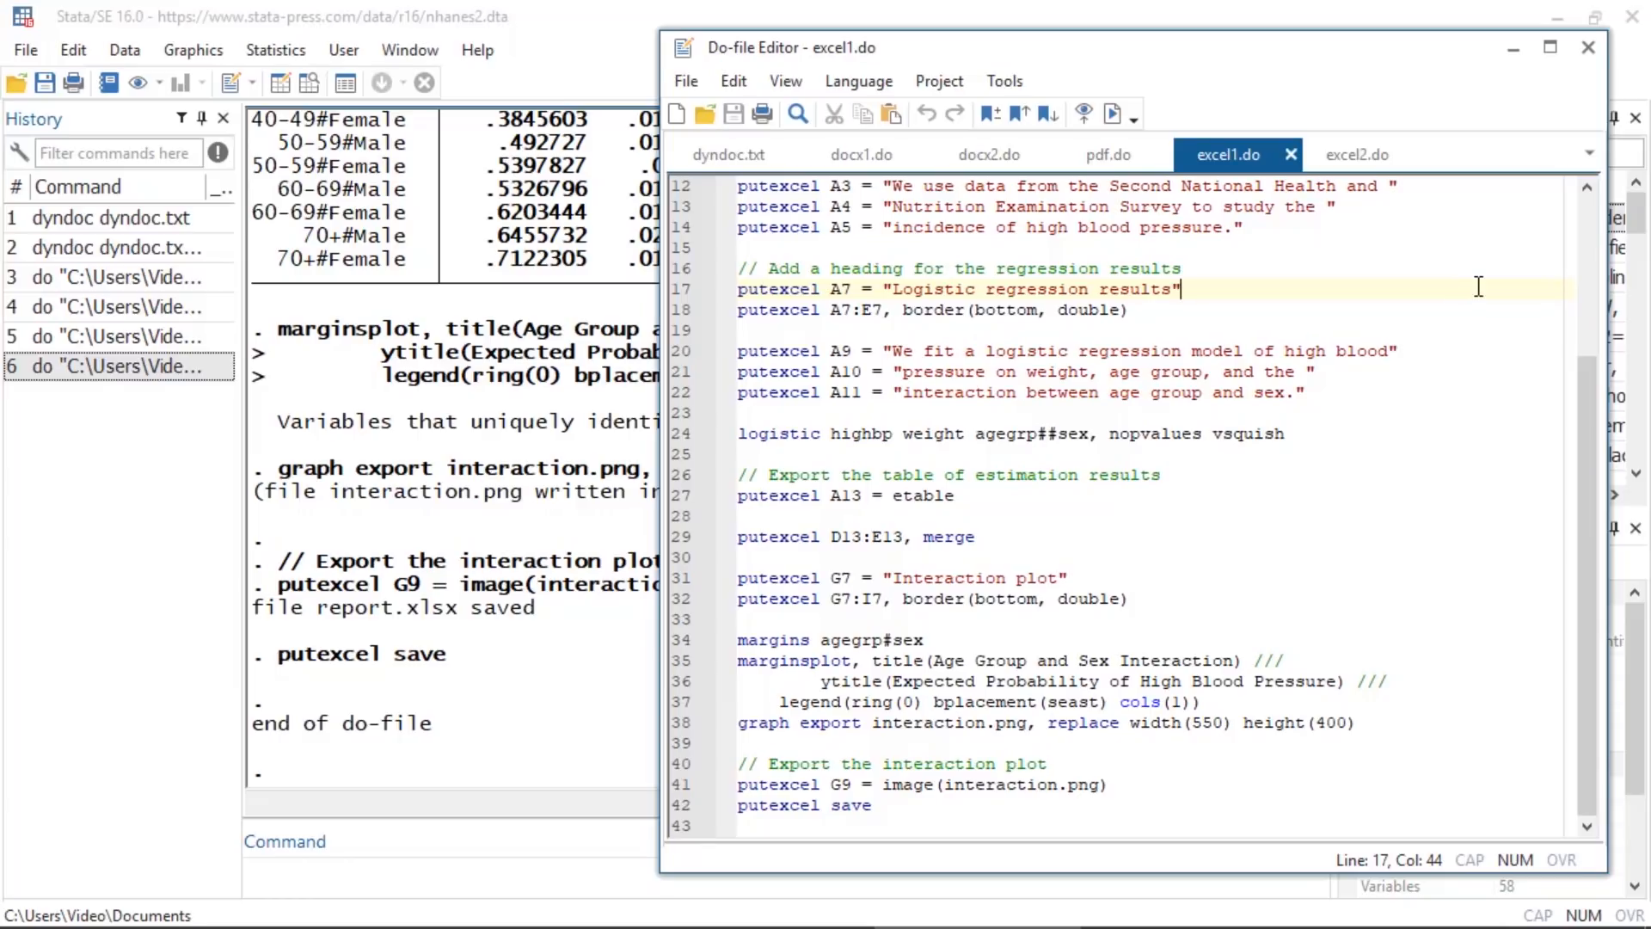
Review excel2.do with its font and two-decimal formatting, and run it
{"action": "left_click", "coordinate": [1357, 154]}
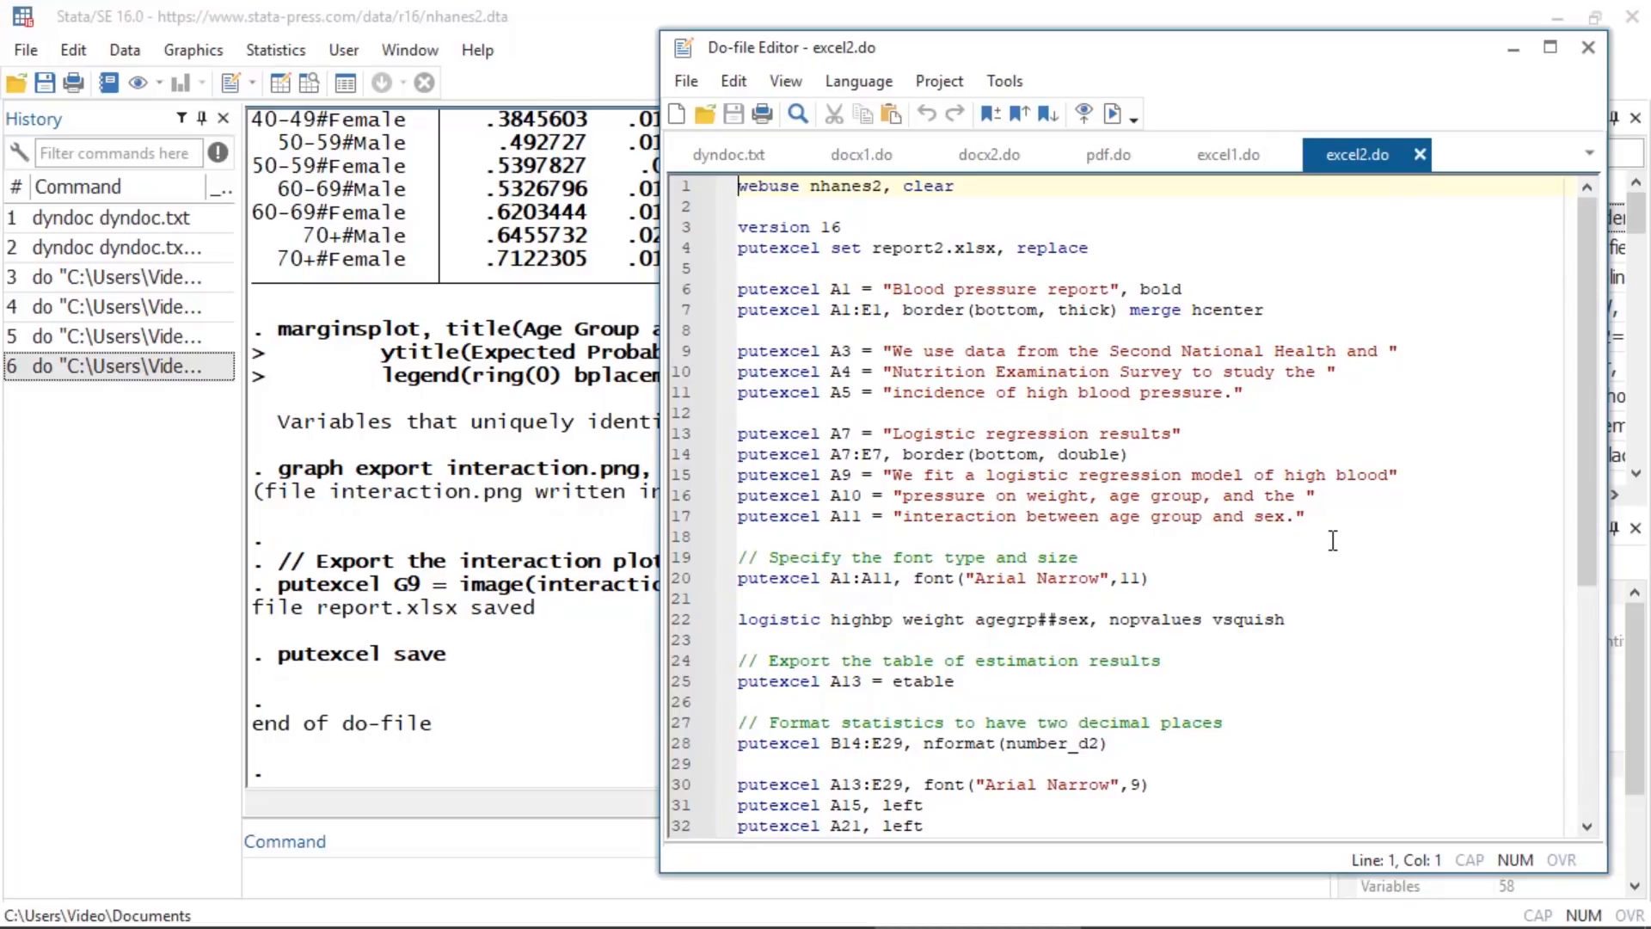
{"action": "scroll", "scroll_direction": "down", "scroll_amount": 3}
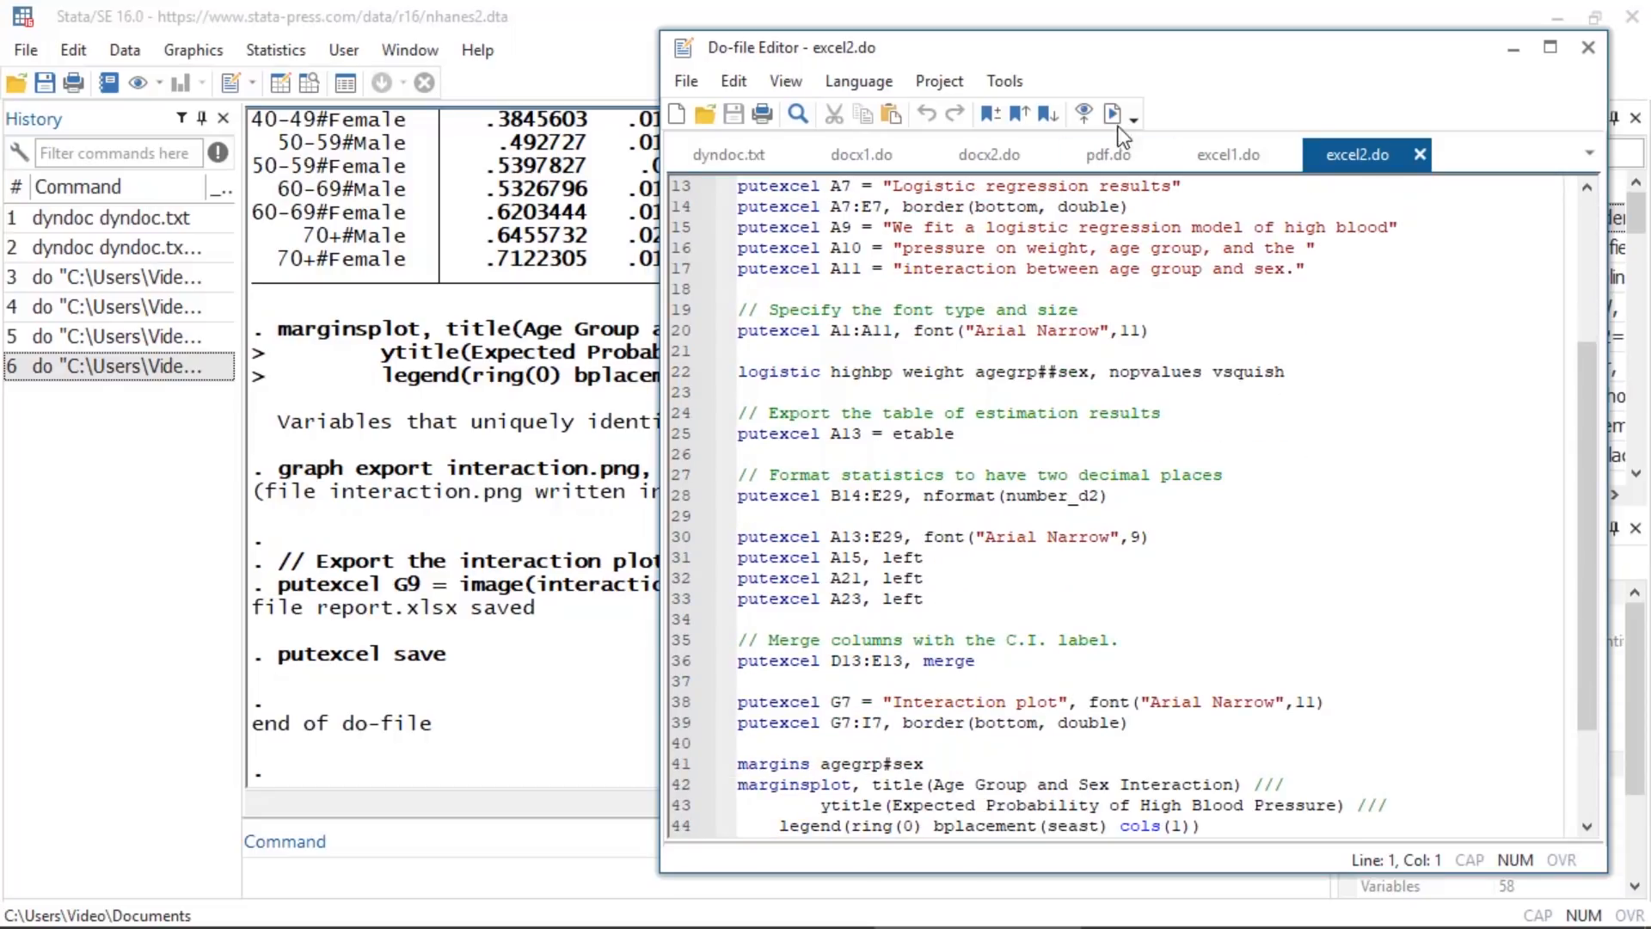
{"action": "left_click", "coordinate": [1113, 114]}
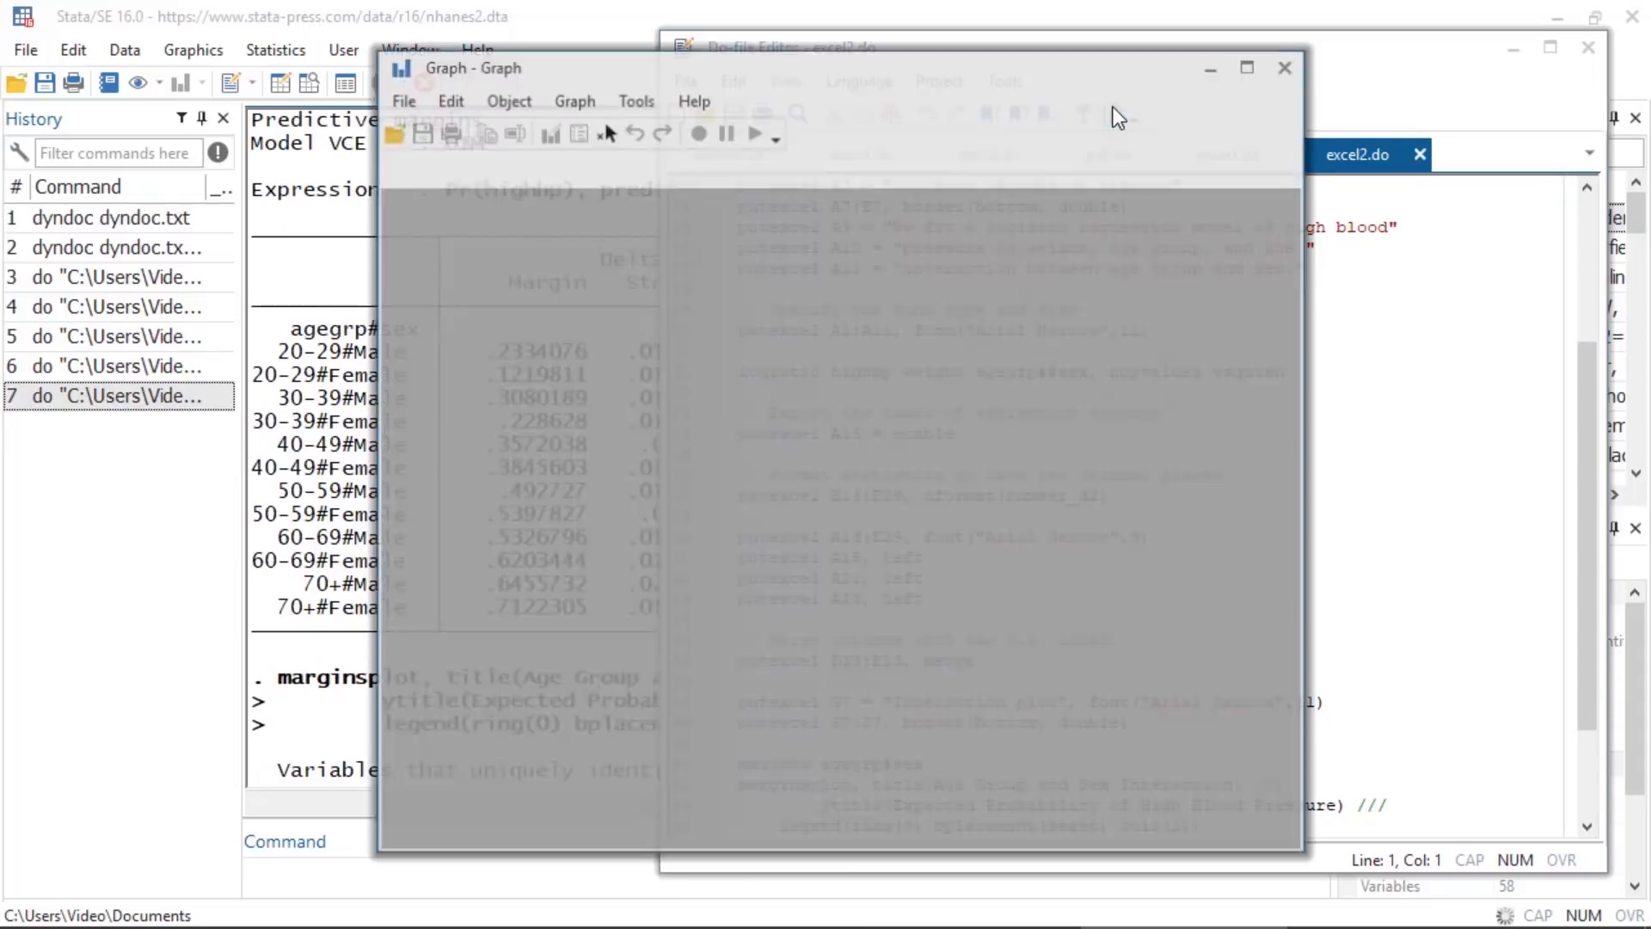